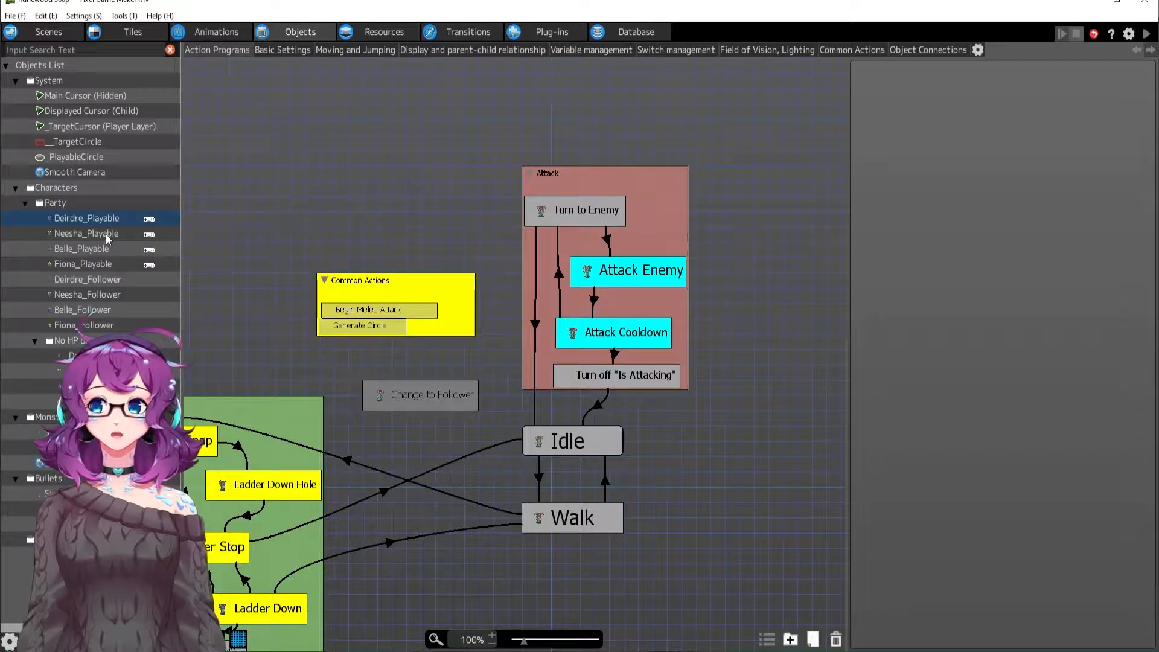
Switch between Deirdre's and Neesha's action programs to compare melee Attack with Basic Attack.
{"action": "left_click", "coordinate": [85, 233]}
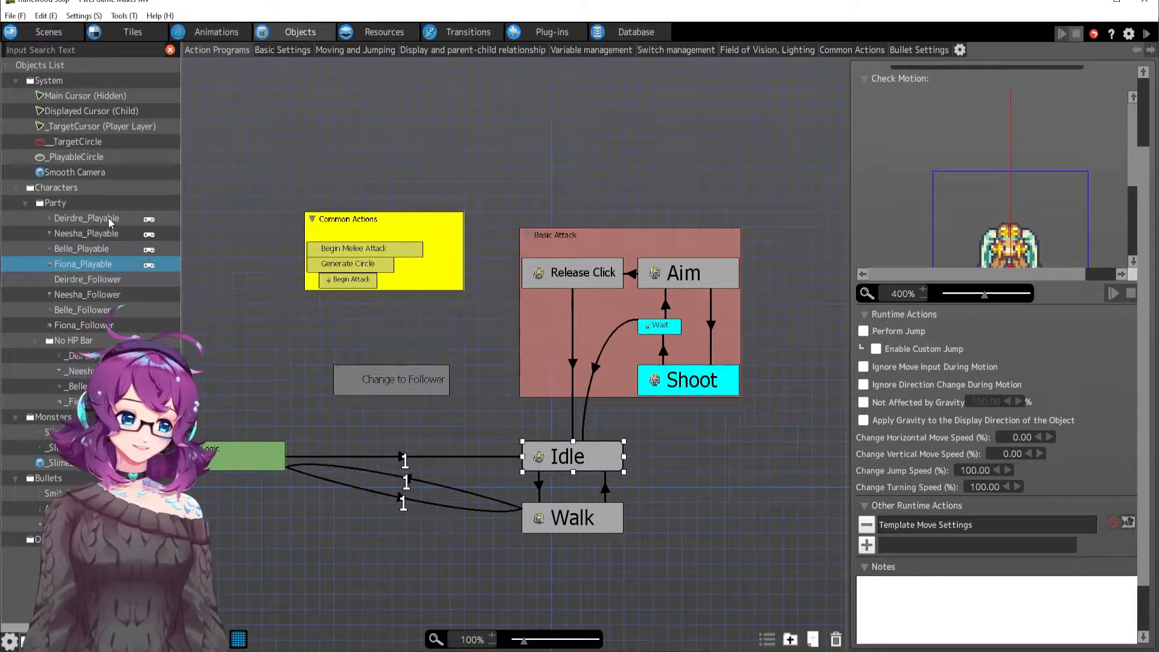
{"action": "left_click", "coordinate": [86, 217]}
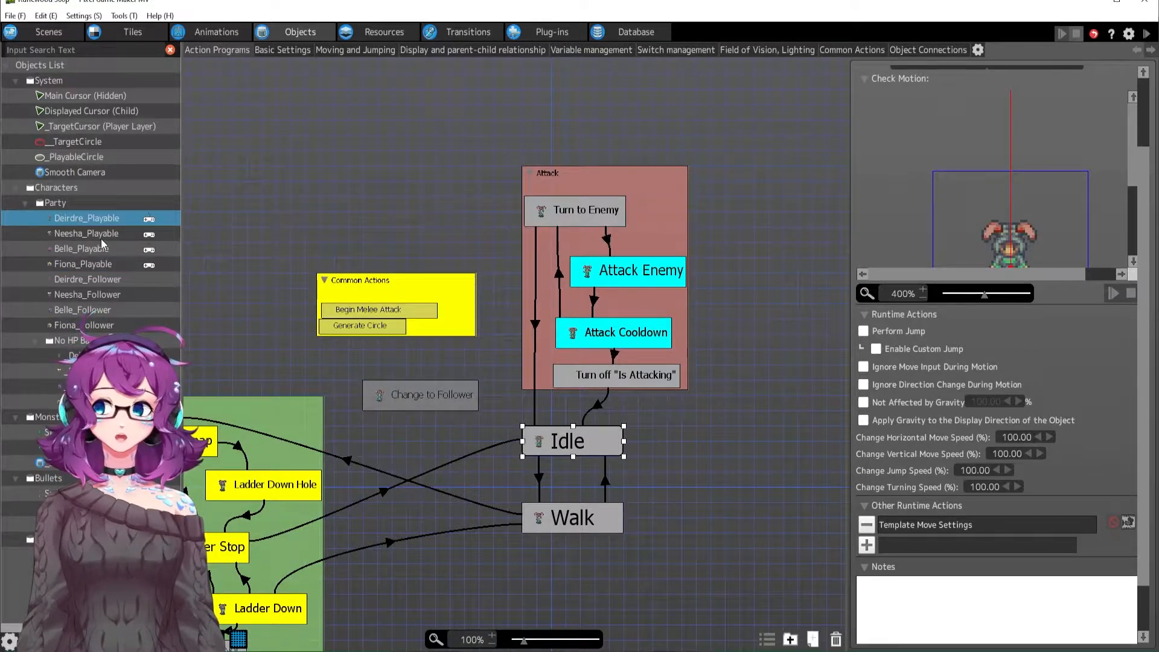
{"action": "left_click", "coordinate": [85, 233]}
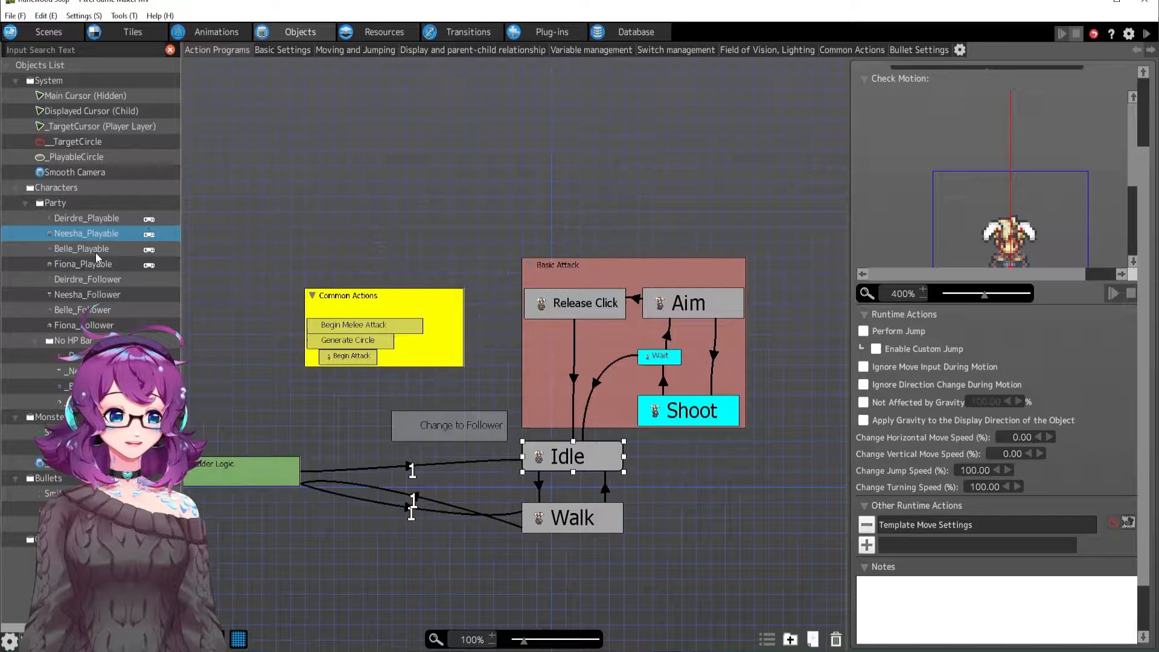
{"action": "left_click", "coordinate": [81, 248]}
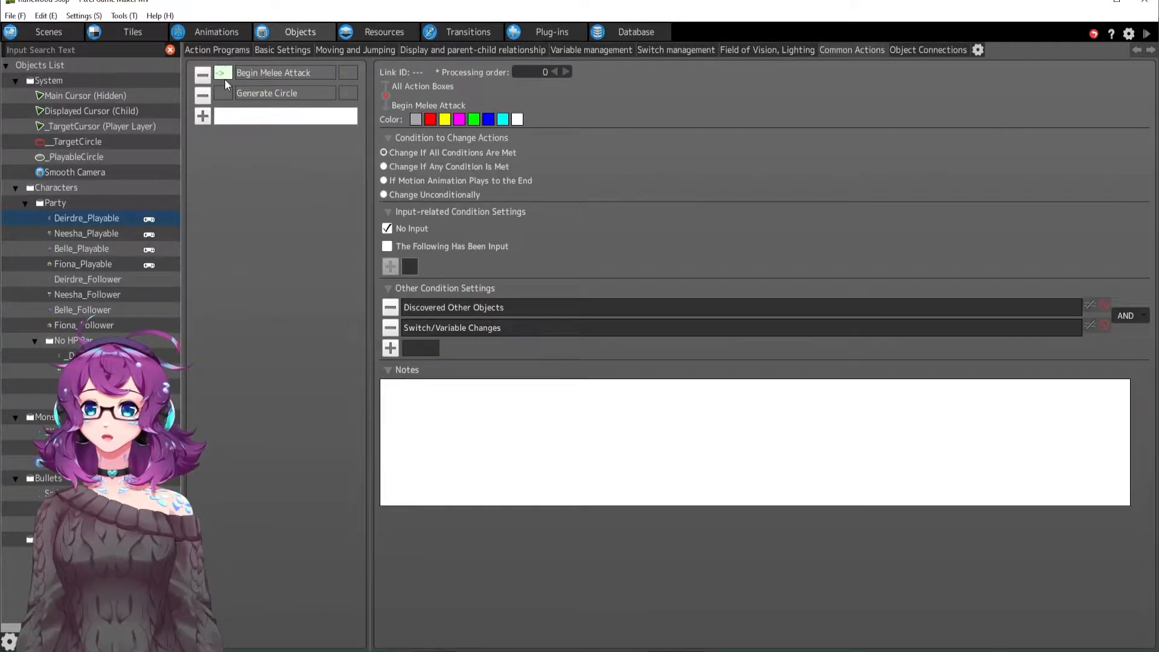
Confirm Begin Melee Attack requires Attacking Loop OFF, then inspect its Attacking Loop ON switch change.
{"action": "left_click", "coordinate": [453, 307]}
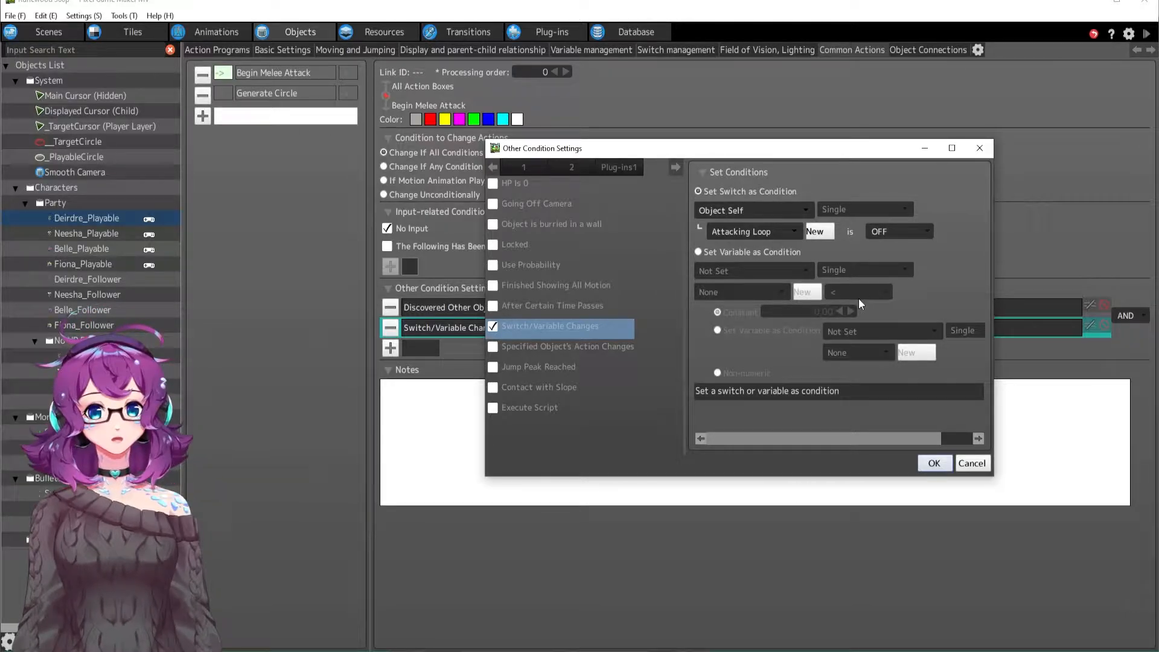
{"action": "left_click", "coordinate": [934, 462]}
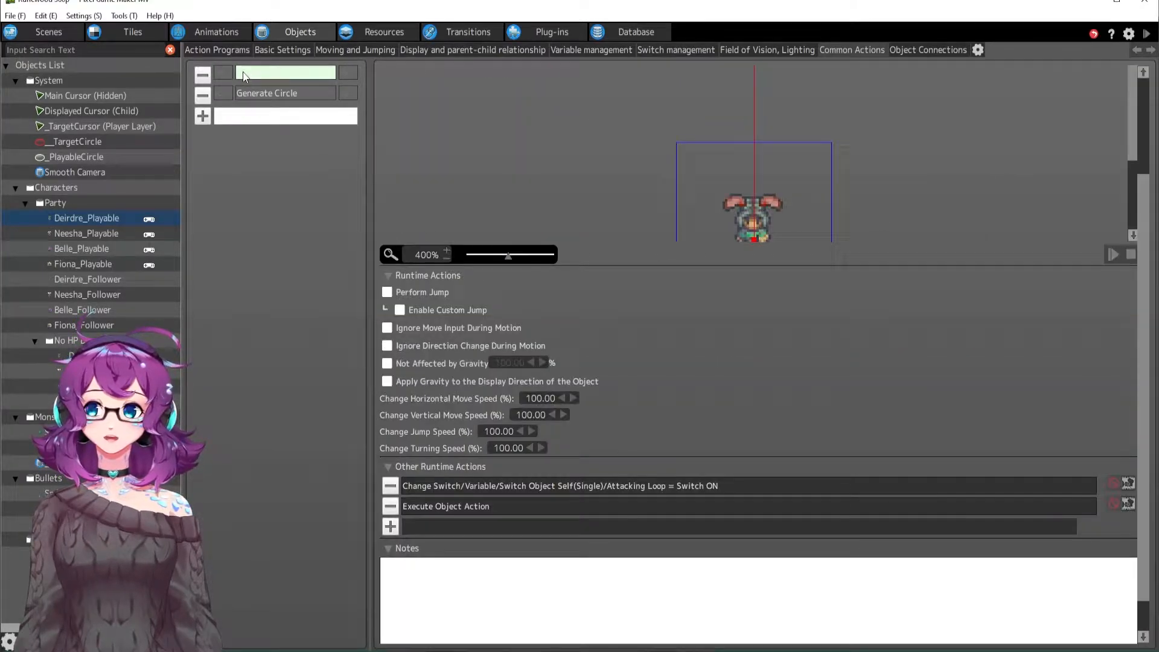
{"action": "left_click", "coordinate": [558, 485]}
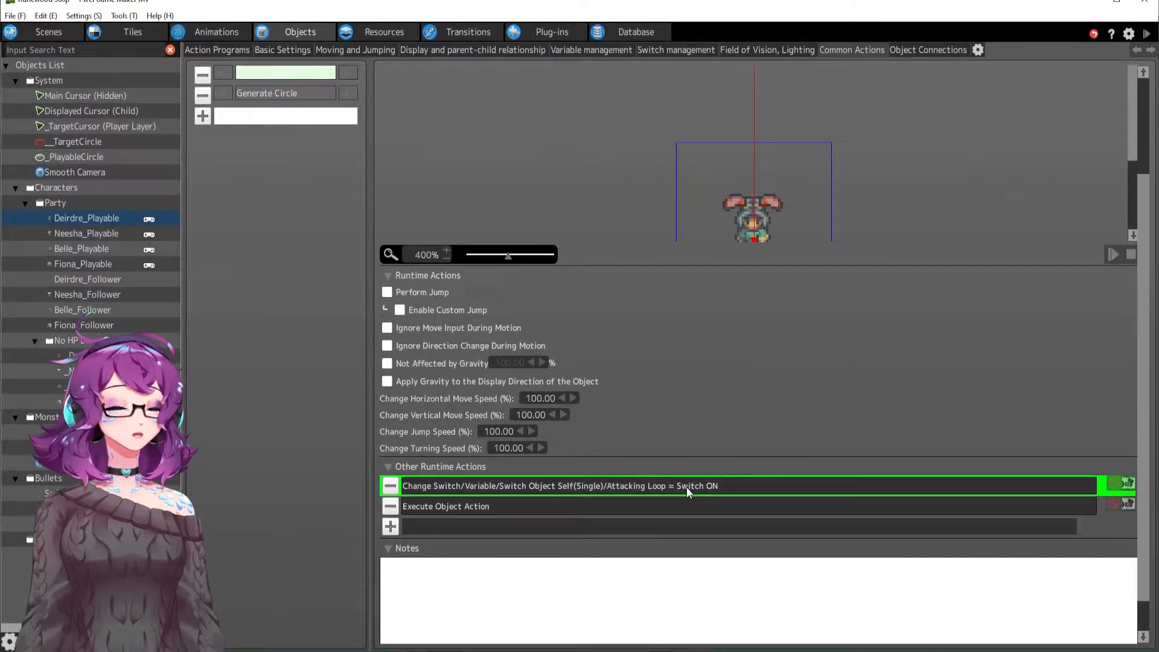
{"action": "double_click", "coordinate": [446, 506]}
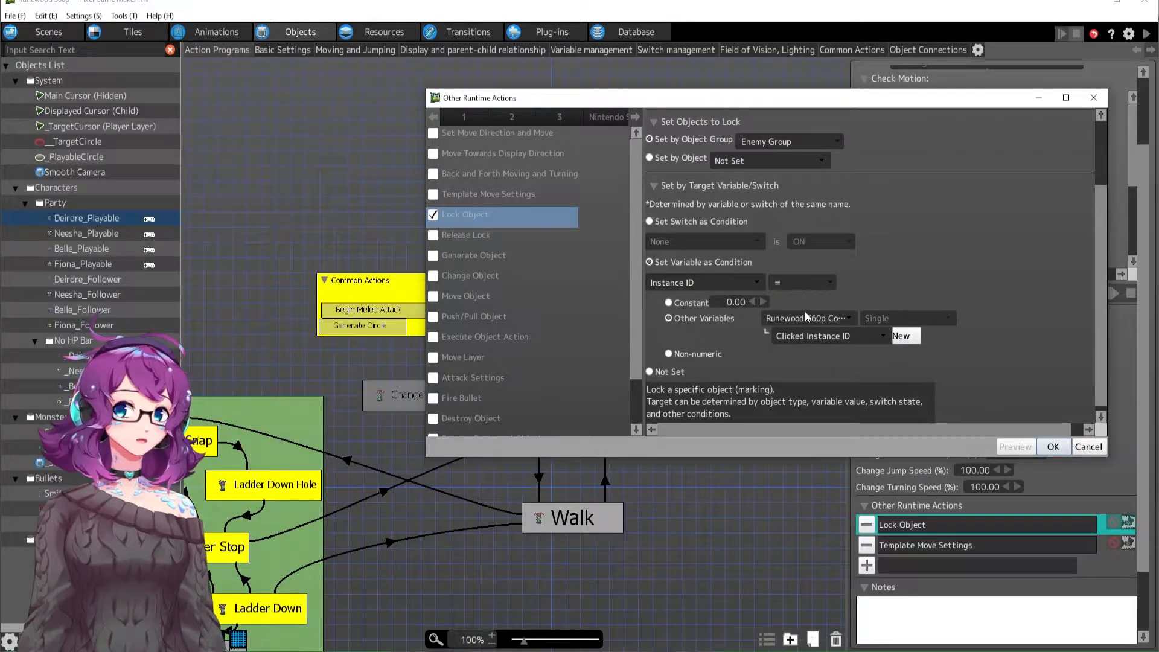
{"action": "mouse_move", "coordinate": [776, 372]}
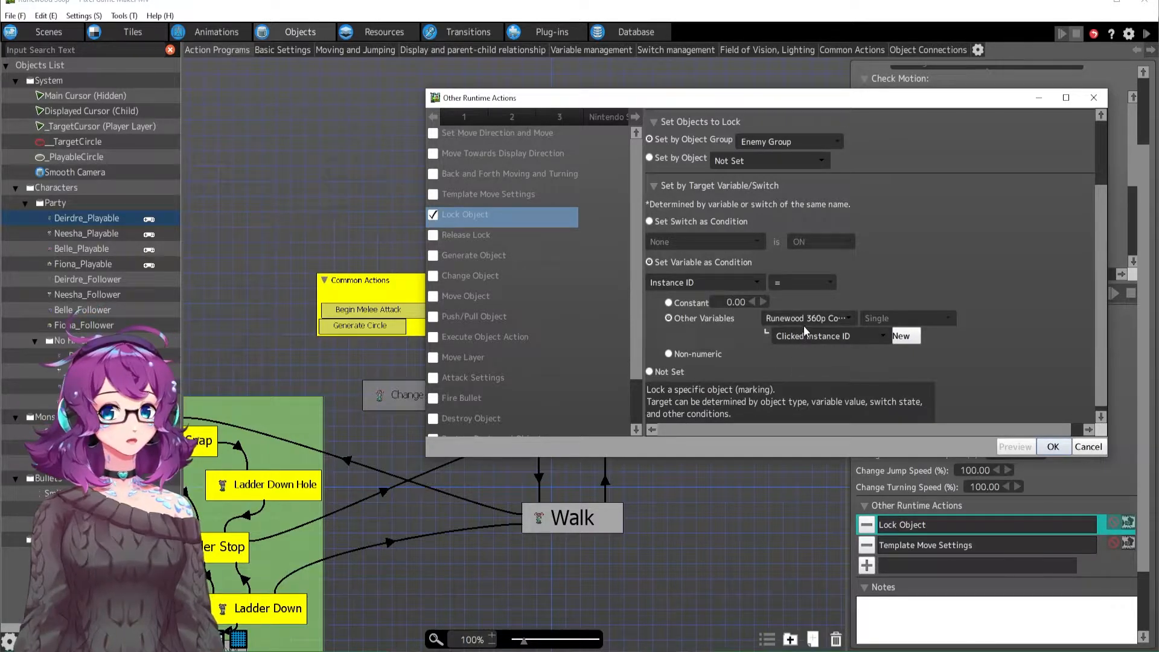
Review the Lock Object and Template Move Settings actions on Turn to Enemy.
{"action": "left_click", "coordinate": [1053, 447]}
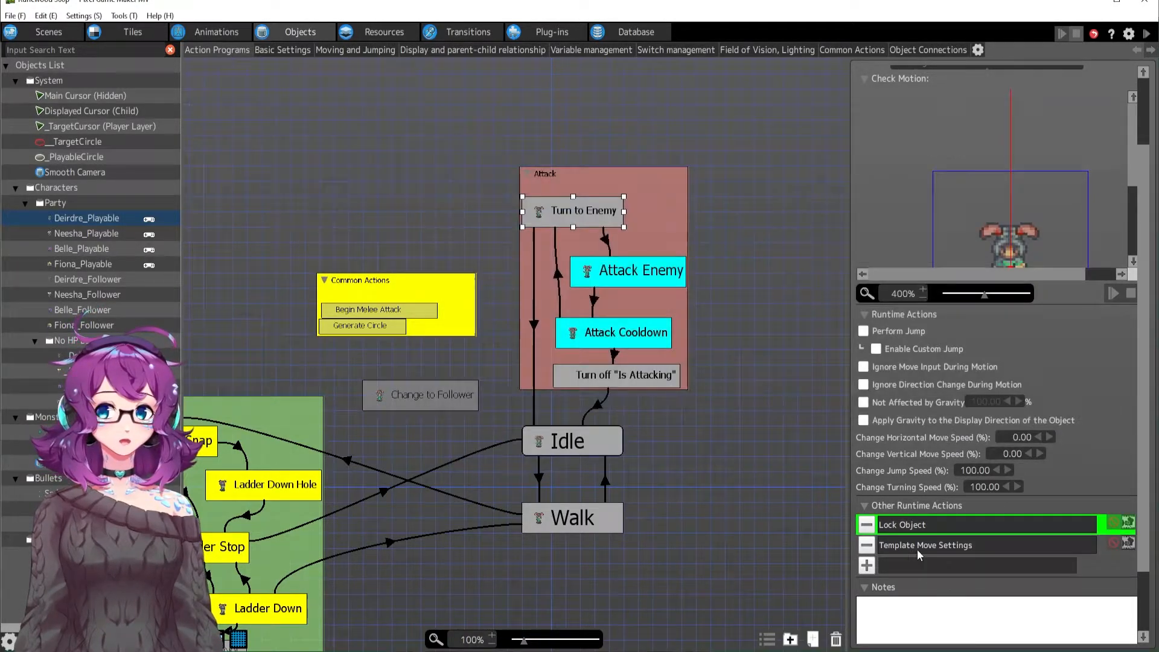
{"action": "double_click", "coordinate": [925, 545]}
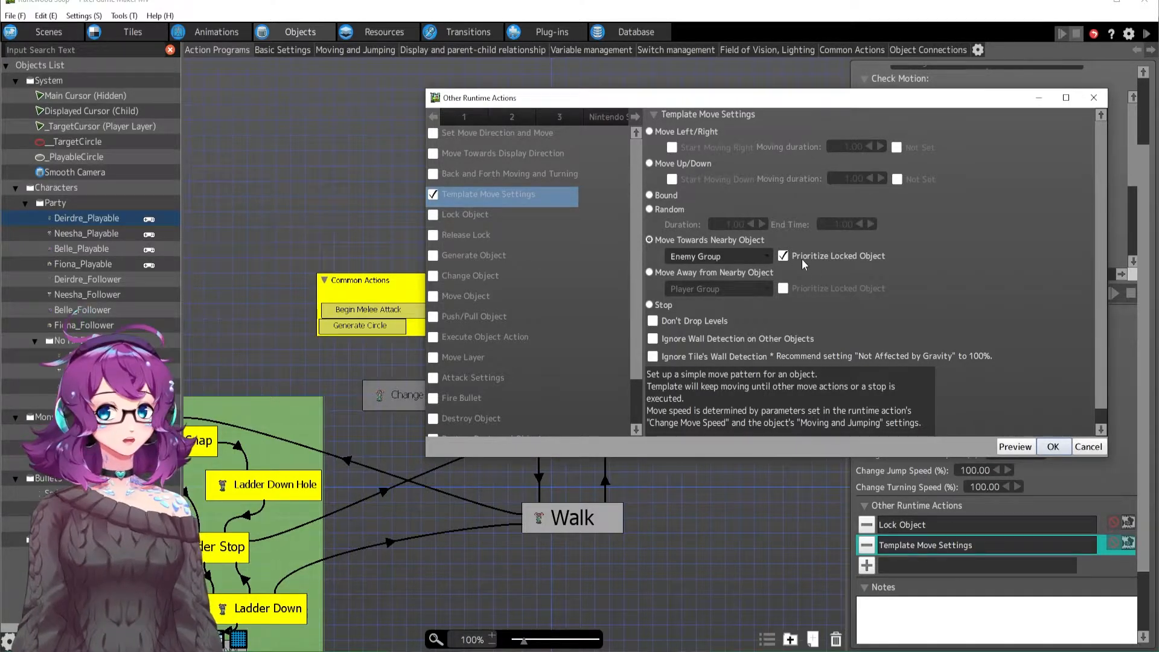
{"action": "left_click", "coordinate": [1052, 446]}
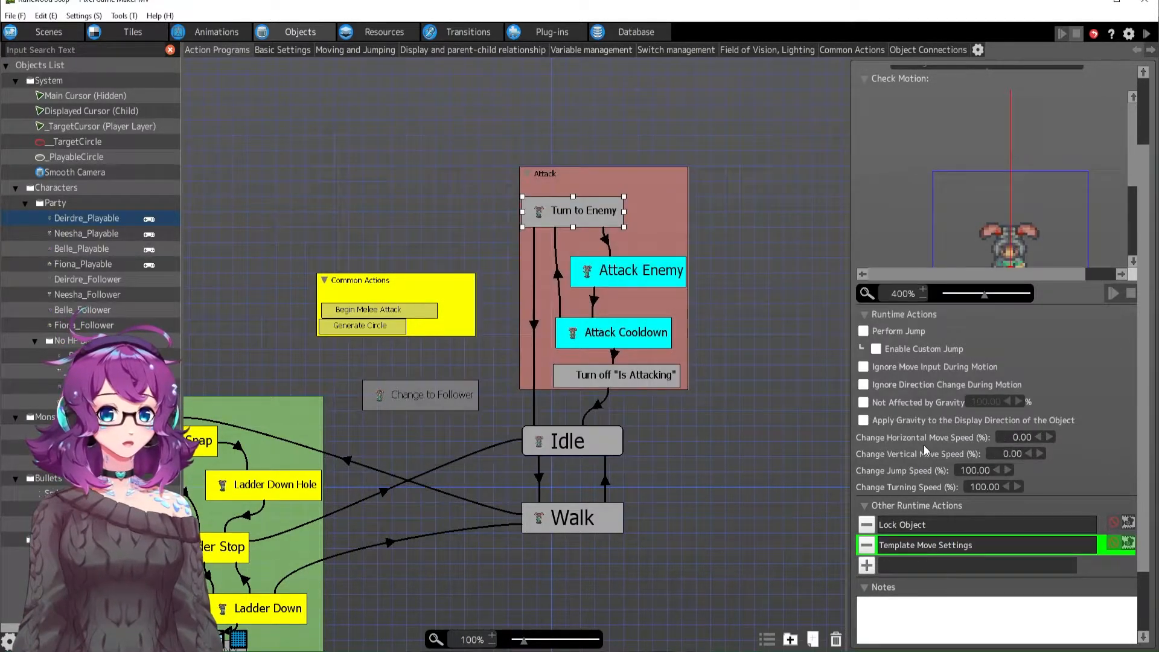
Inspect Attack Enemy, Attack Cooldown, Turn off "Is Attacking" and its unconditional link to Idle.
{"action": "left_click", "coordinate": [628, 270]}
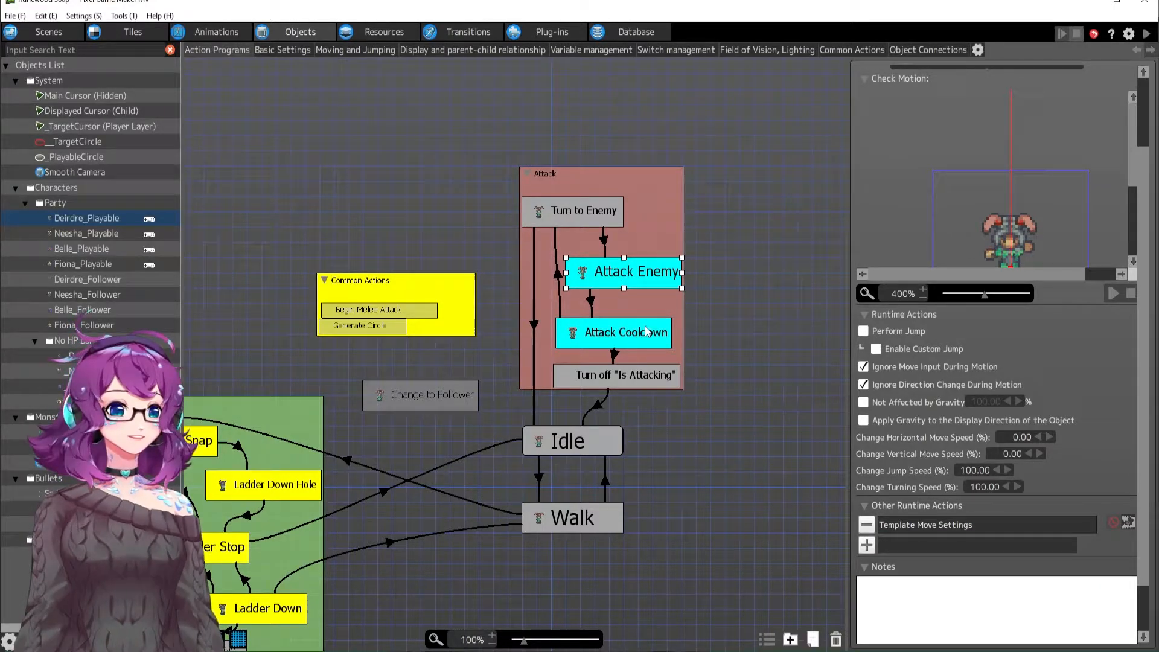
{"action": "mouse_move", "coordinate": [701, 345]}
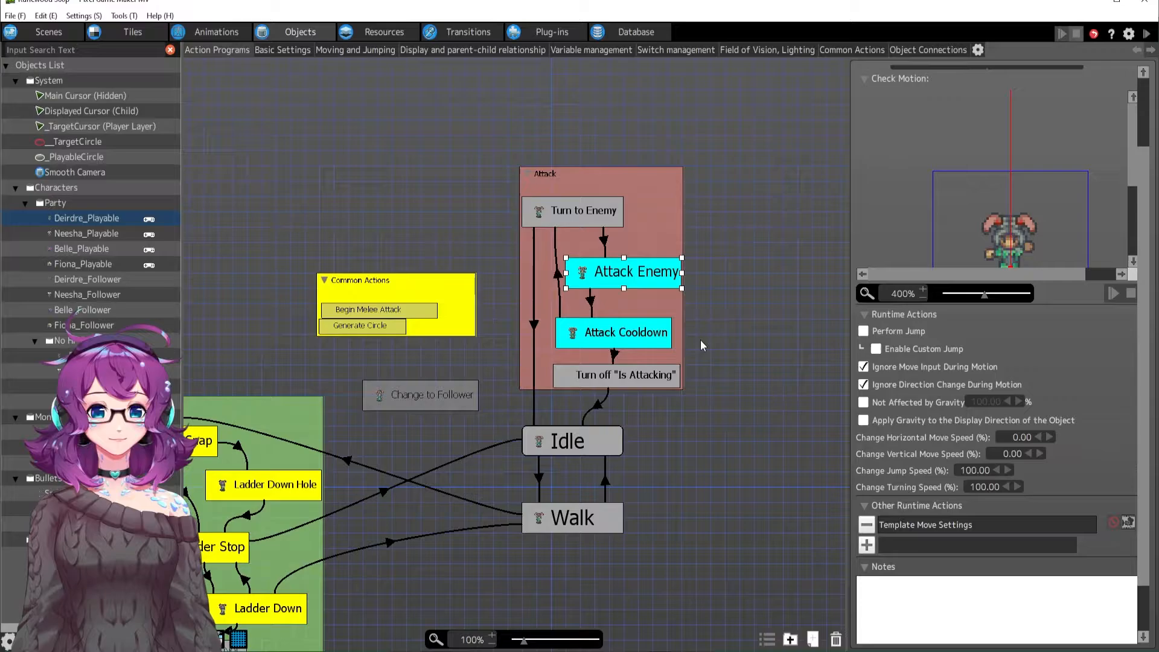
{"action": "left_click", "coordinate": [613, 333]}
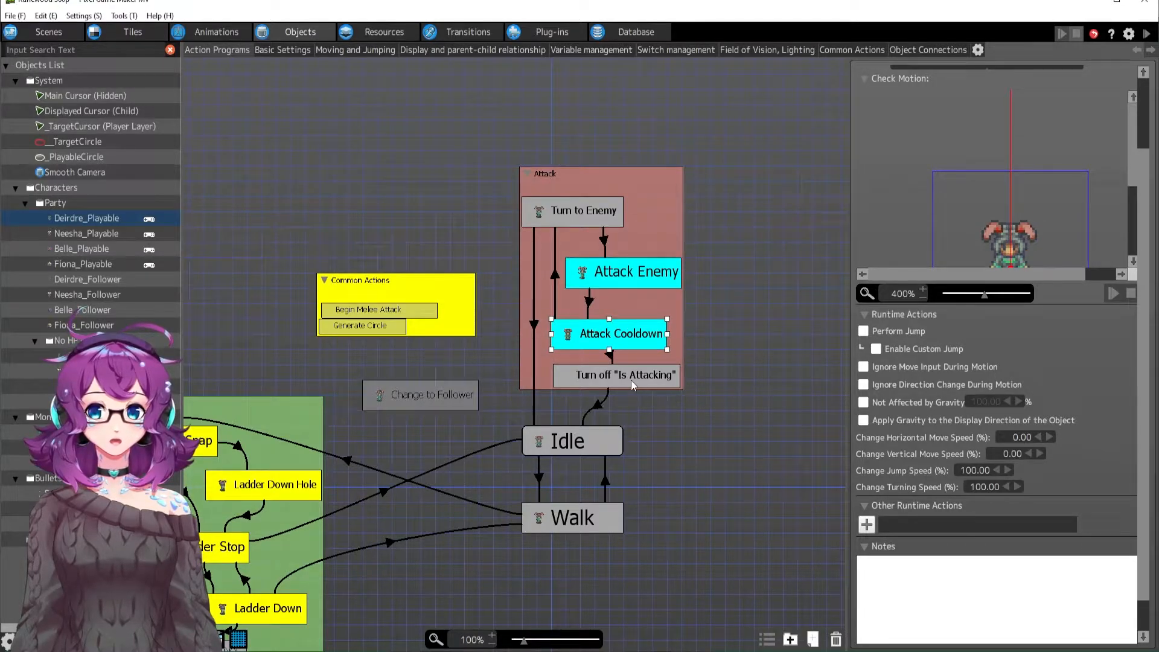
{"action": "left_click", "coordinate": [617, 374]}
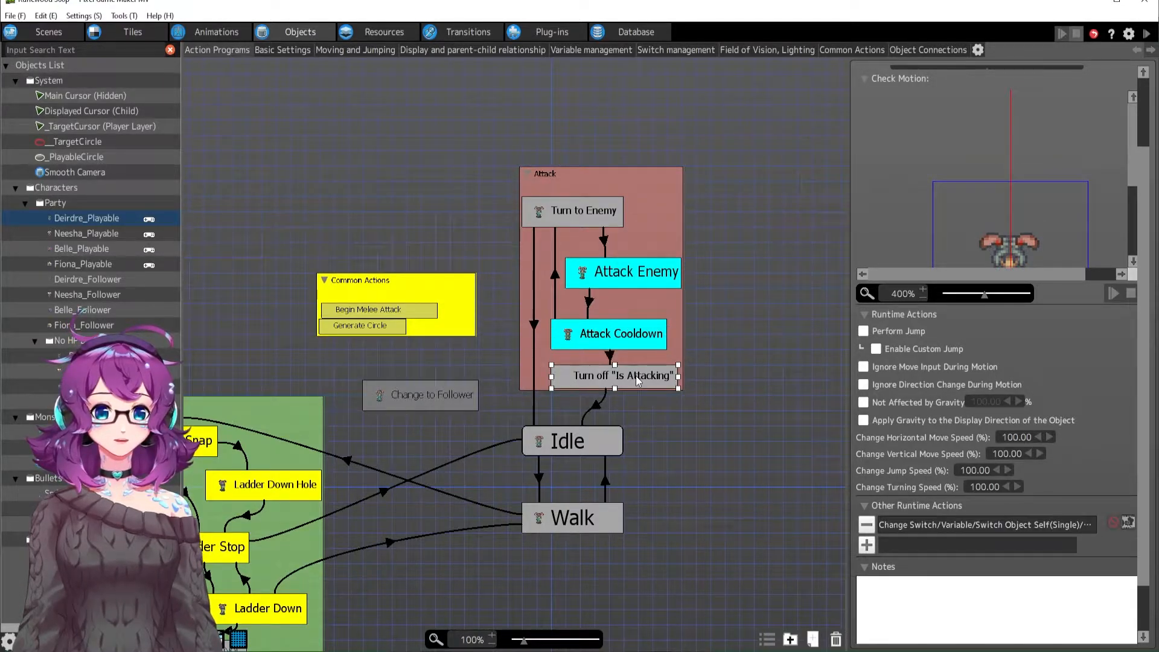
{"action": "left_click", "coordinate": [589, 302]}
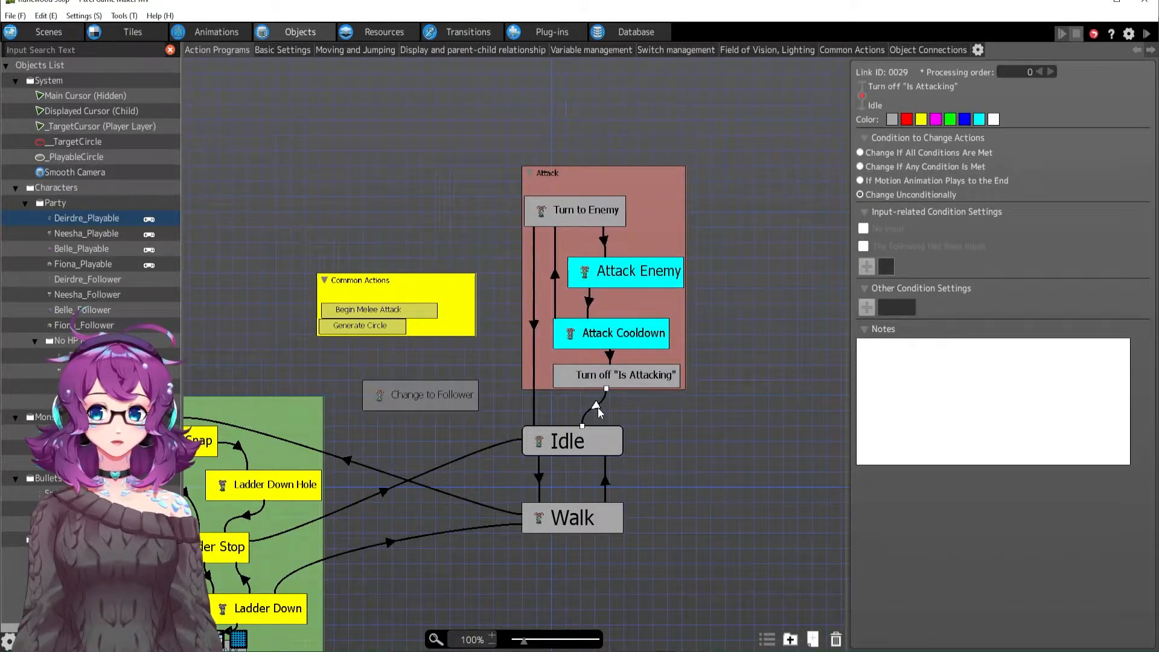
{"action": "left_click", "coordinate": [618, 375]}
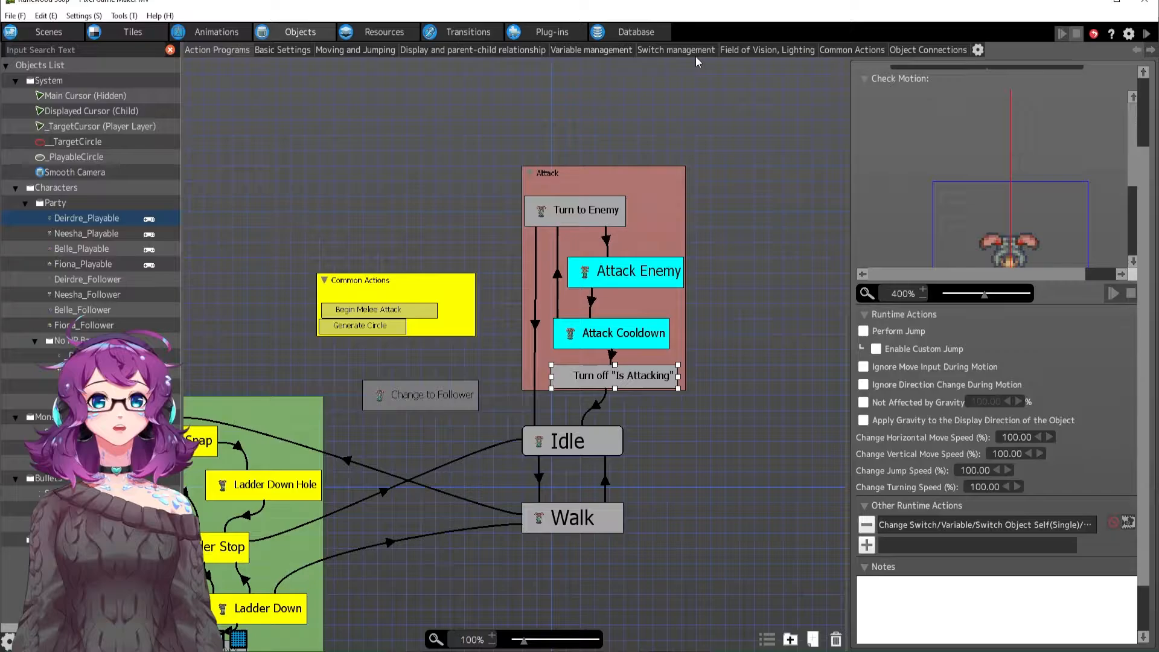
List Attacking Loop's usages: ON by Begin Melee Attack, OFF by Walk and Turn off.
{"action": "left_click", "coordinate": [674, 49]}
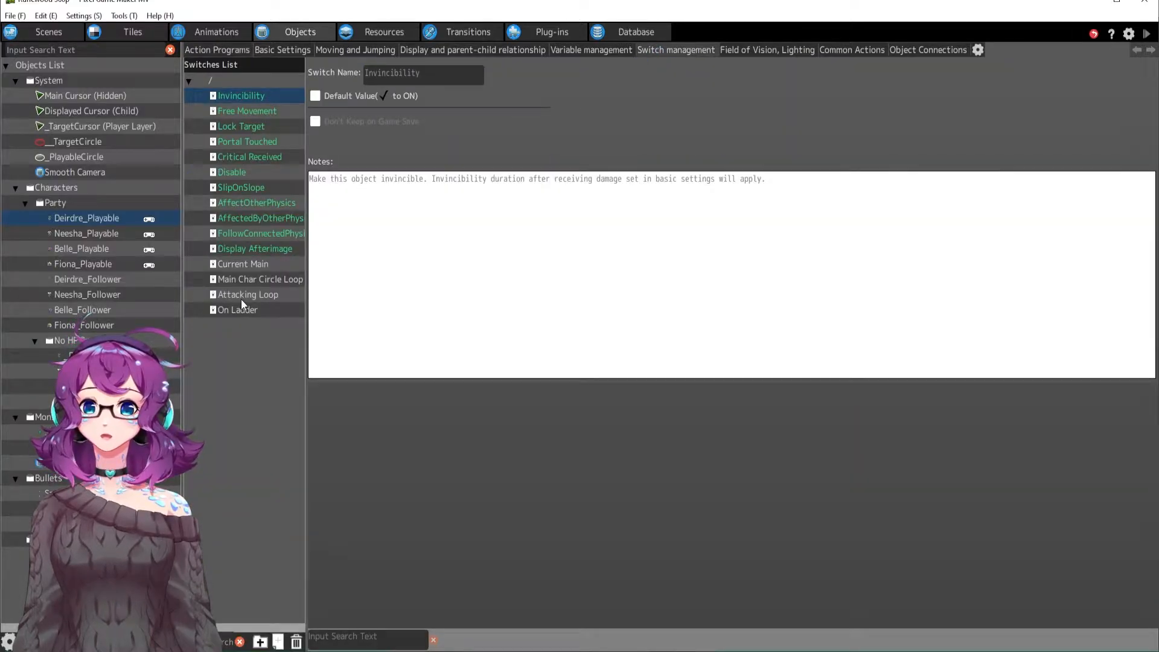
{"action": "left_click", "coordinate": [247, 293]}
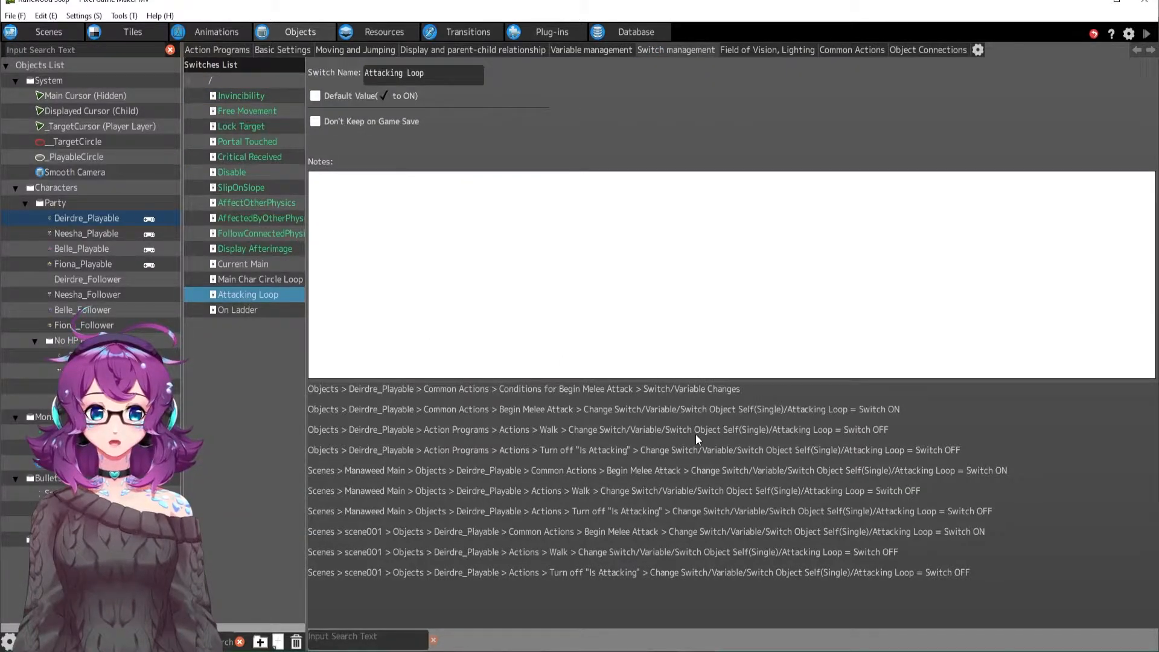
{"action": "mouse_move", "coordinate": [681, 462]}
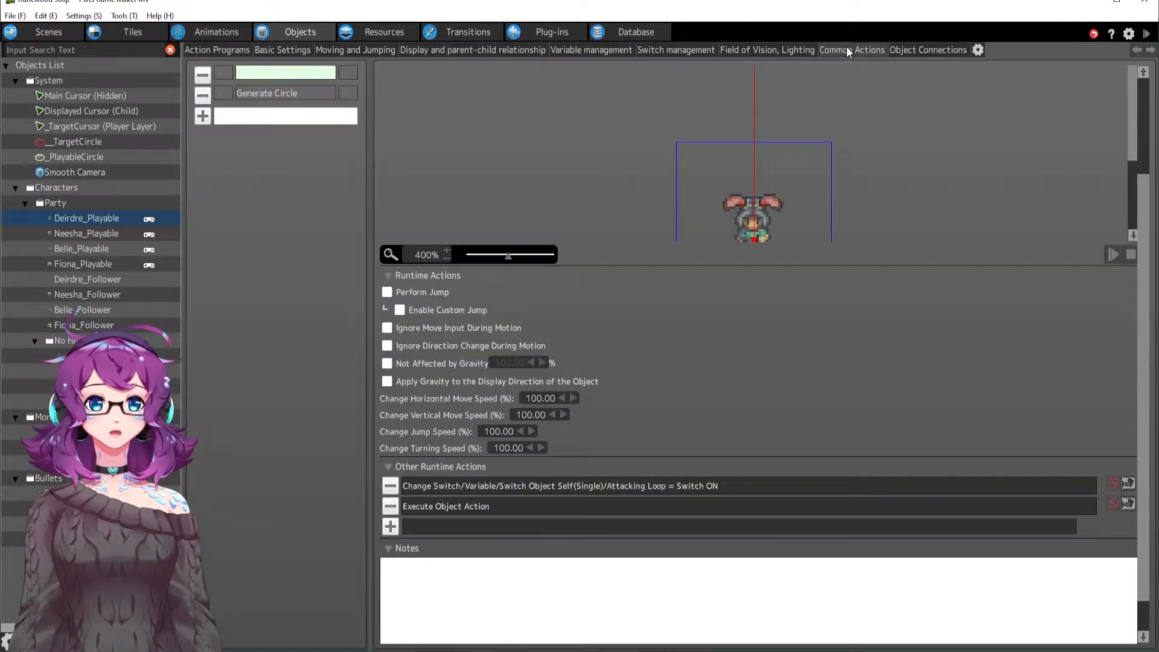
Recheck the Begin Melee Attack link's Switch/Variable Changes condition and cancel without changes.
{"action": "left_click", "coordinate": [285, 72]}
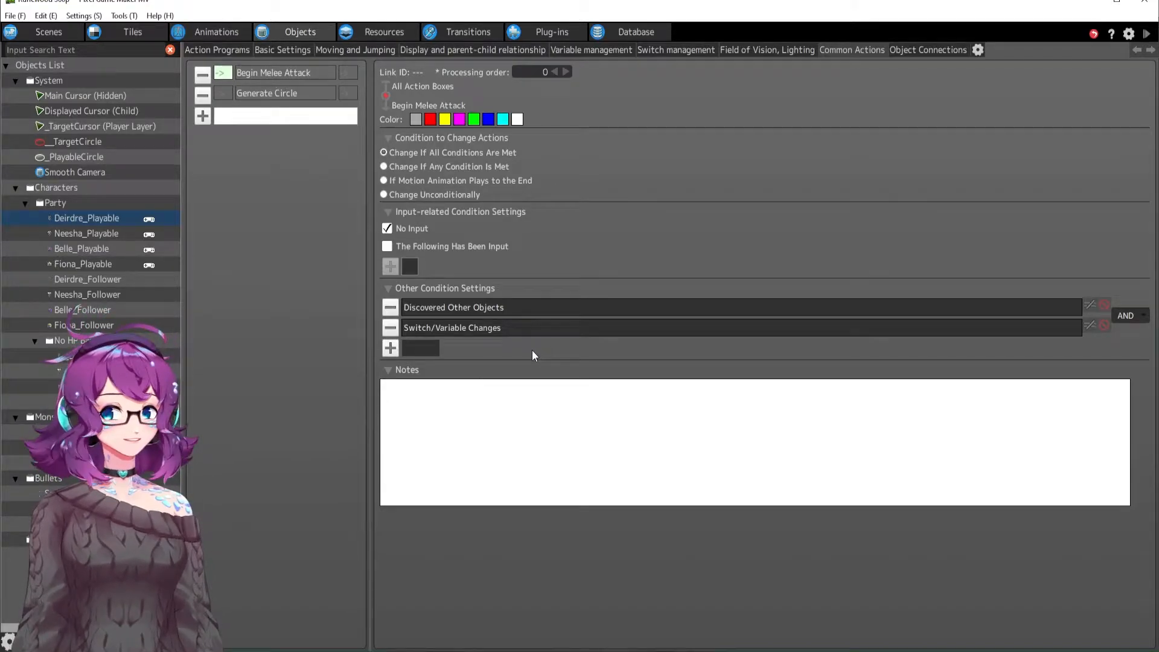
{"action": "left_click", "coordinate": [451, 327]}
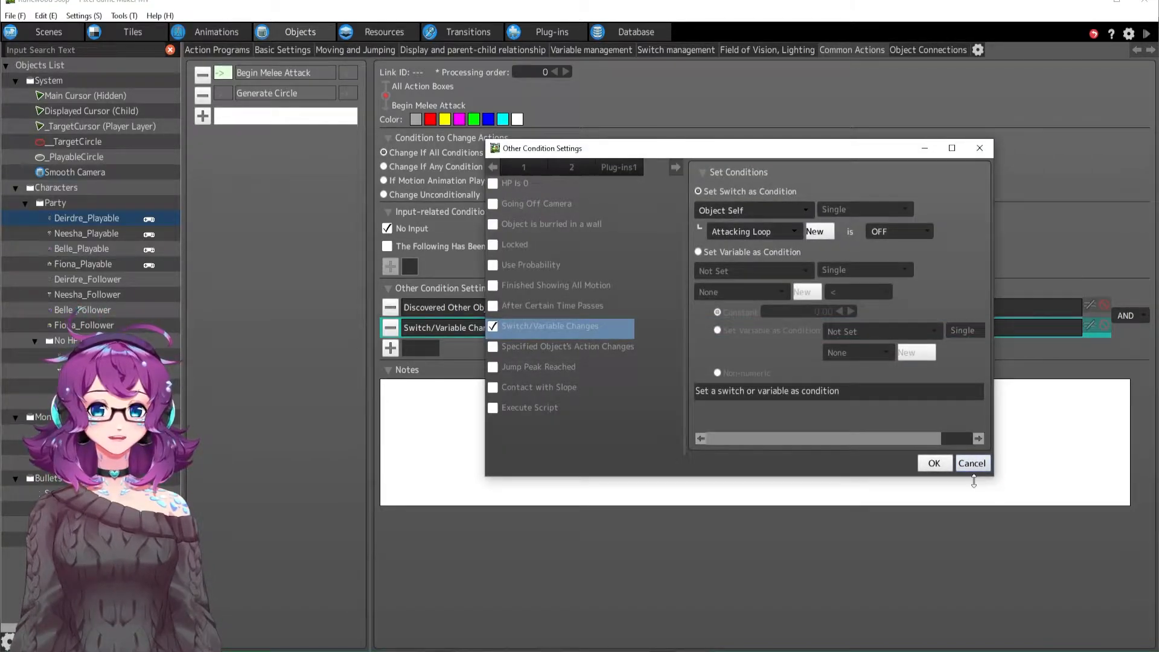
{"action": "left_click", "coordinate": [971, 463]}
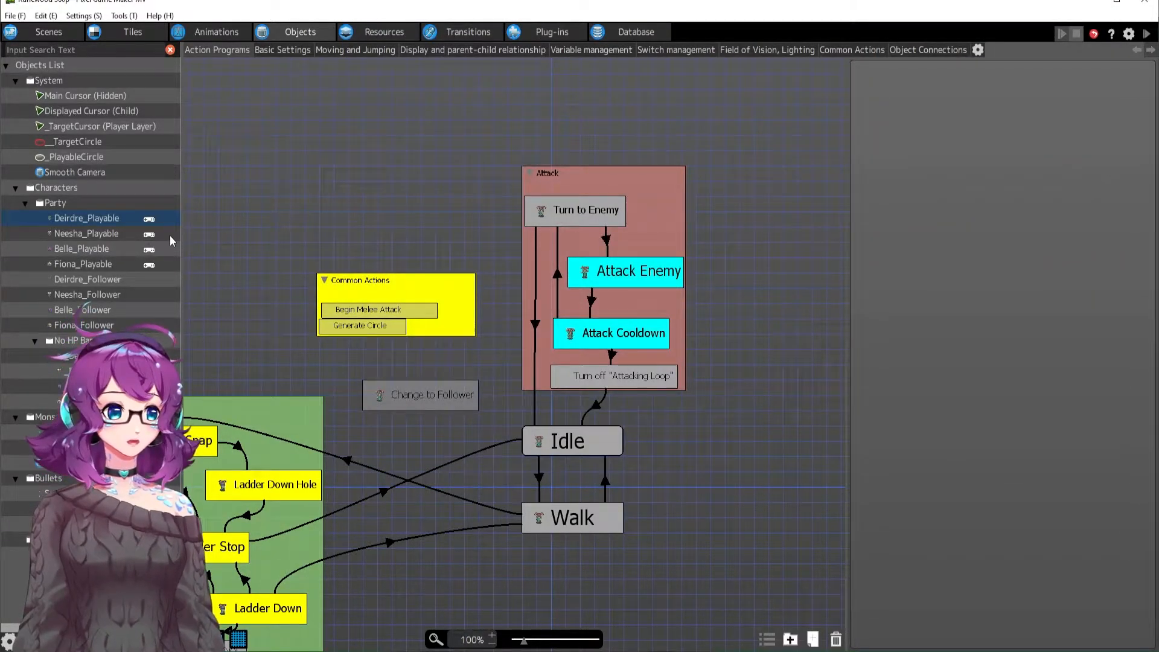
Open Neesha_Playable's action program with its Aim, Shoot, Wait and Release Click group.
{"action": "left_click", "coordinate": [85, 233]}
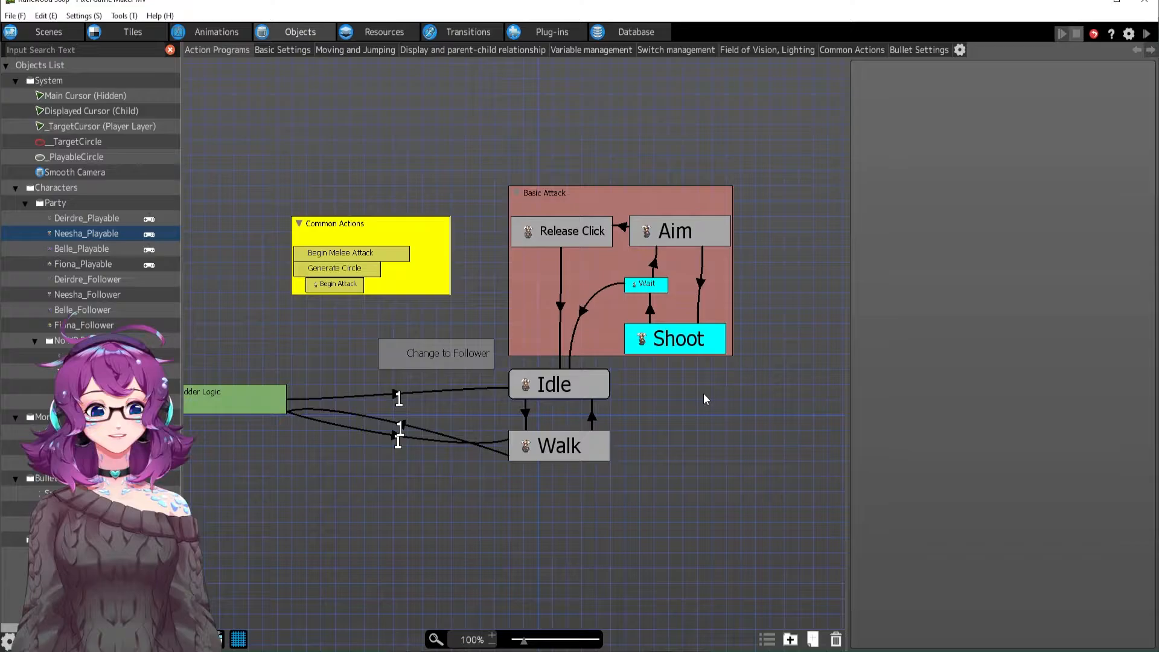
{"action": "mouse_move", "coordinate": [604, 125]}
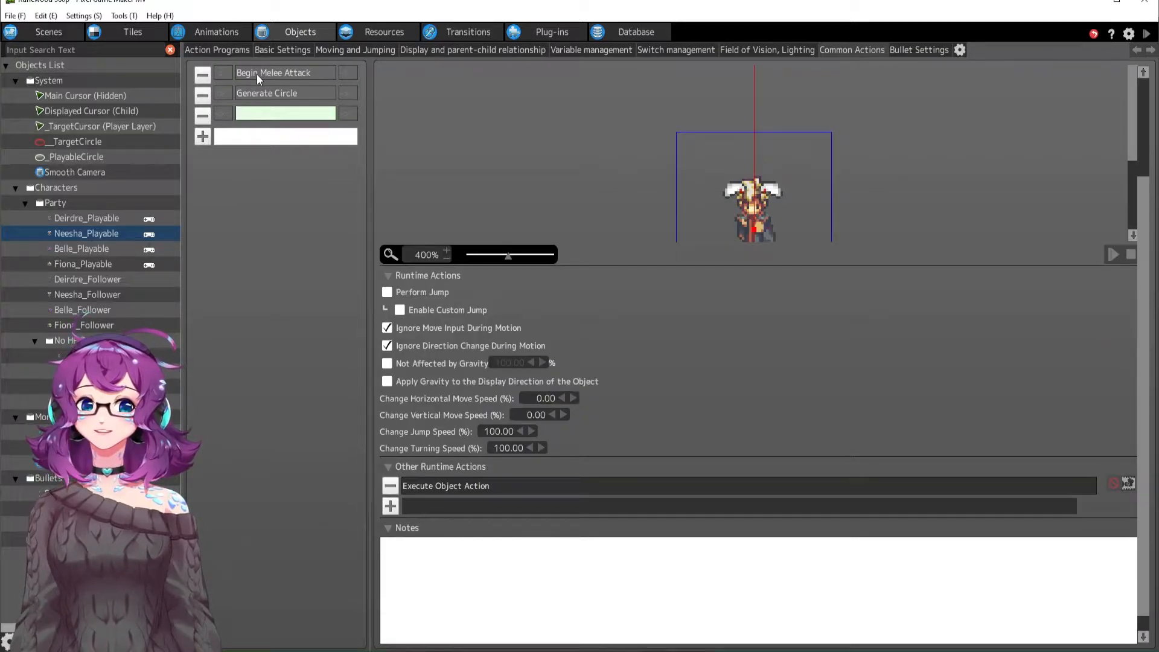
Inspect Neesha's Begin Attack link conditions: A On Press while not in Wait.
{"action": "left_click", "coordinate": [223, 73]}
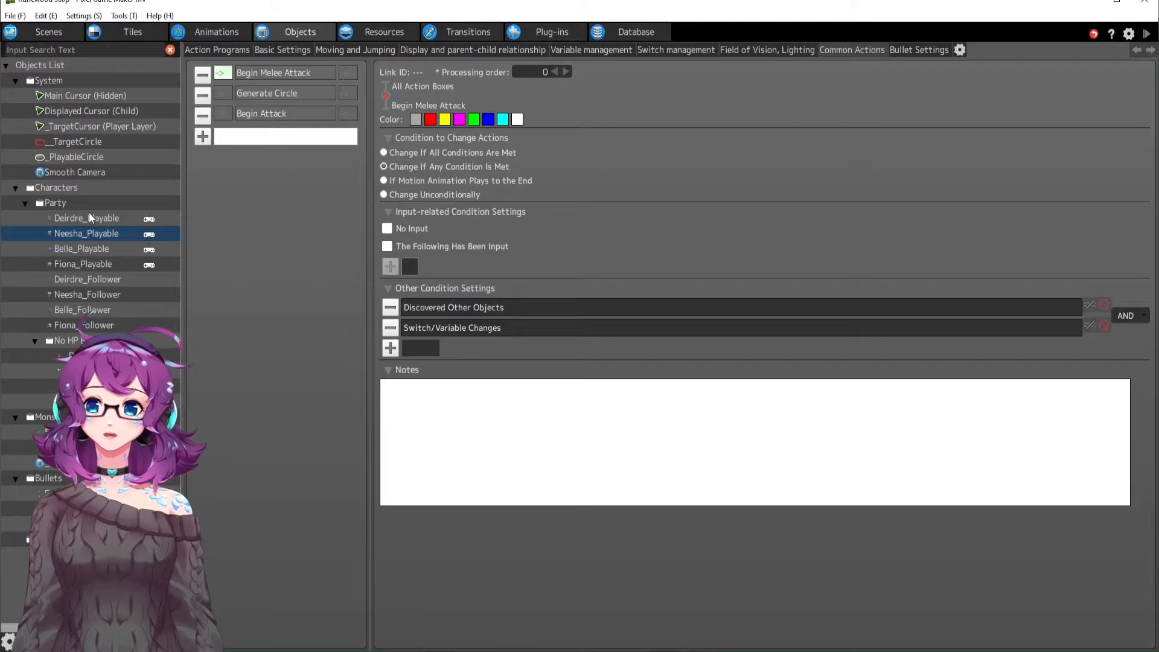
{"action": "left_click", "coordinate": [81, 248]}
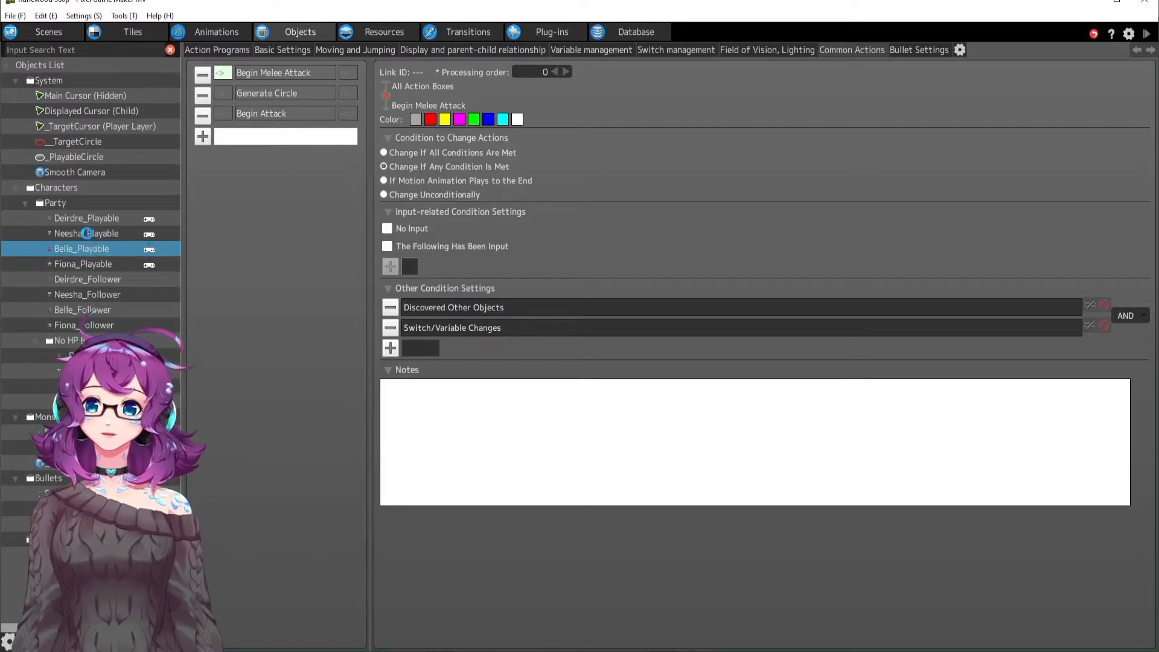
{"action": "left_click", "coordinate": [87, 233]}
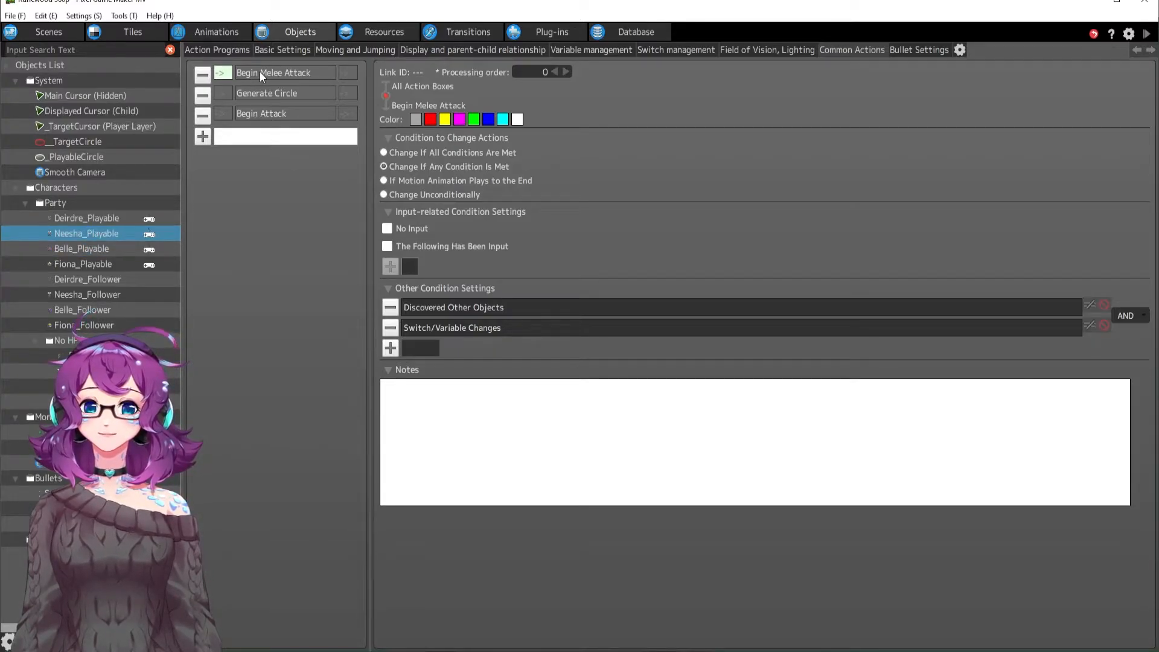
{"action": "left_click", "coordinate": [261, 112]}
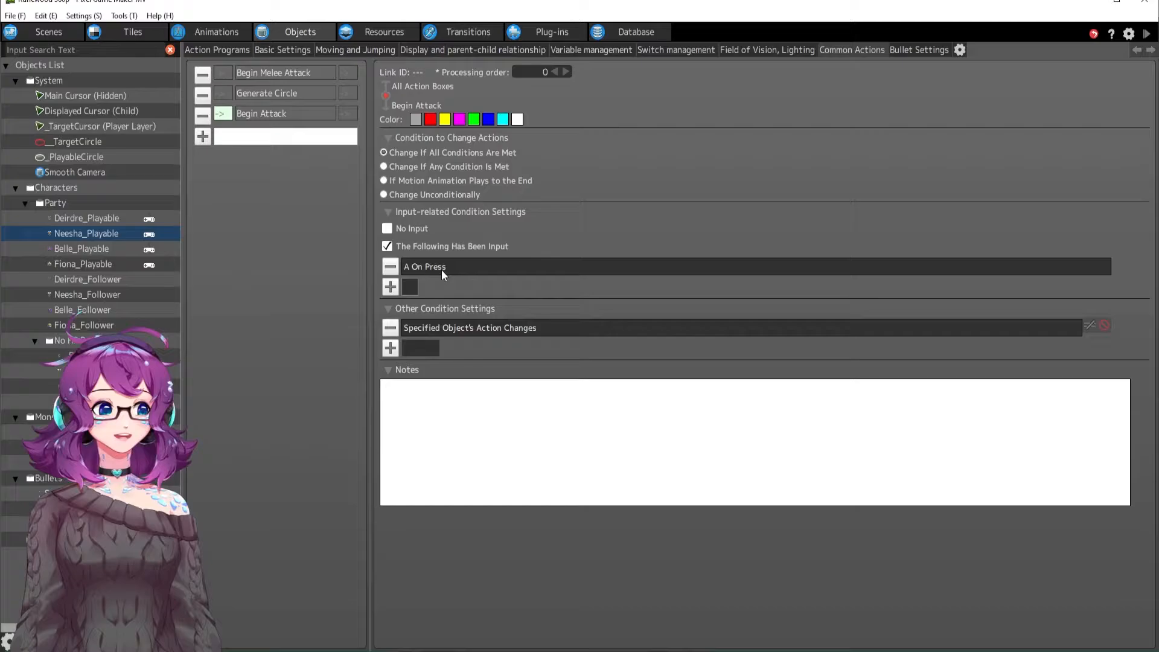
{"action": "left_click", "coordinate": [470, 327]}
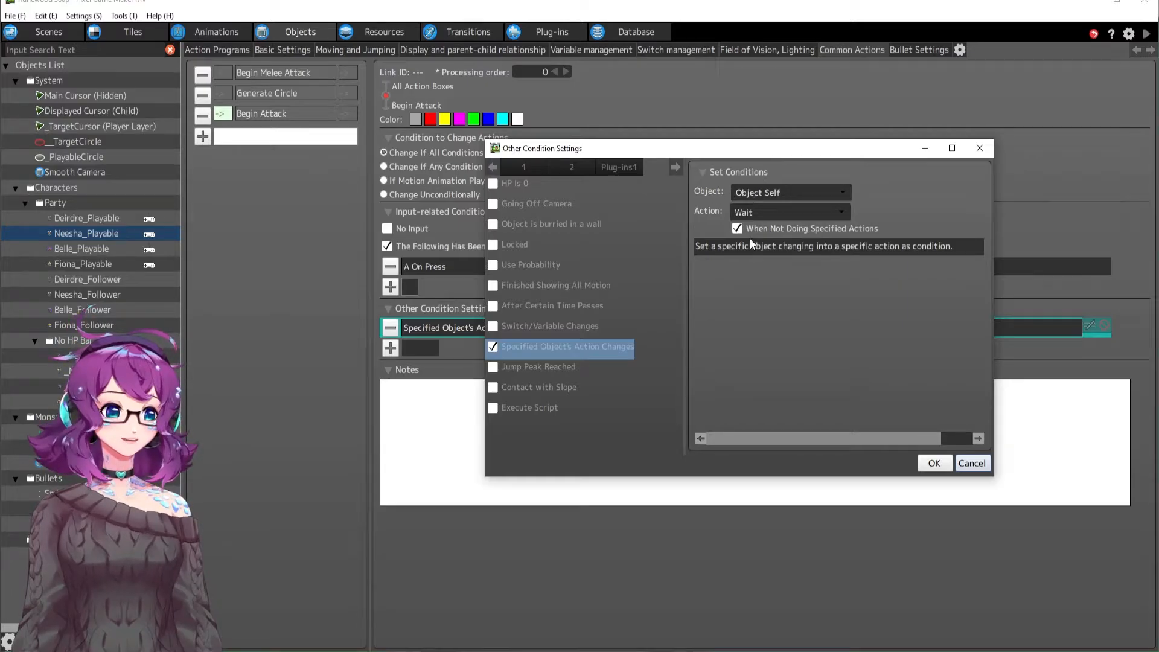
{"action": "left_click", "coordinate": [934, 463]}
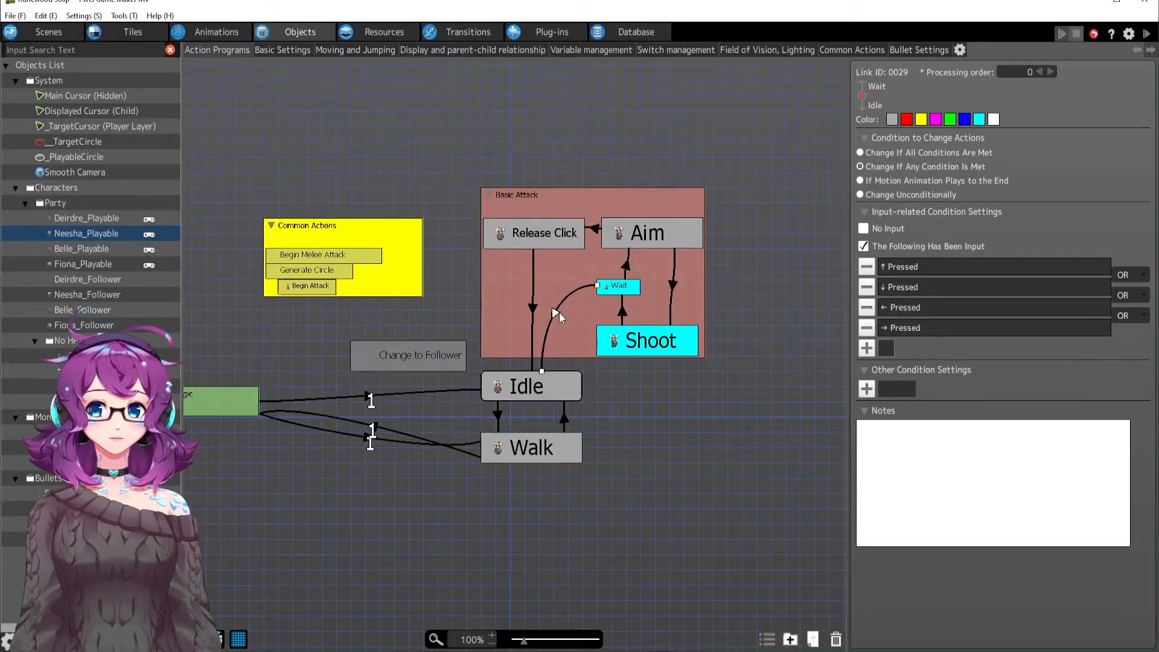
{"action": "mouse_move", "coordinate": [625, 319]}
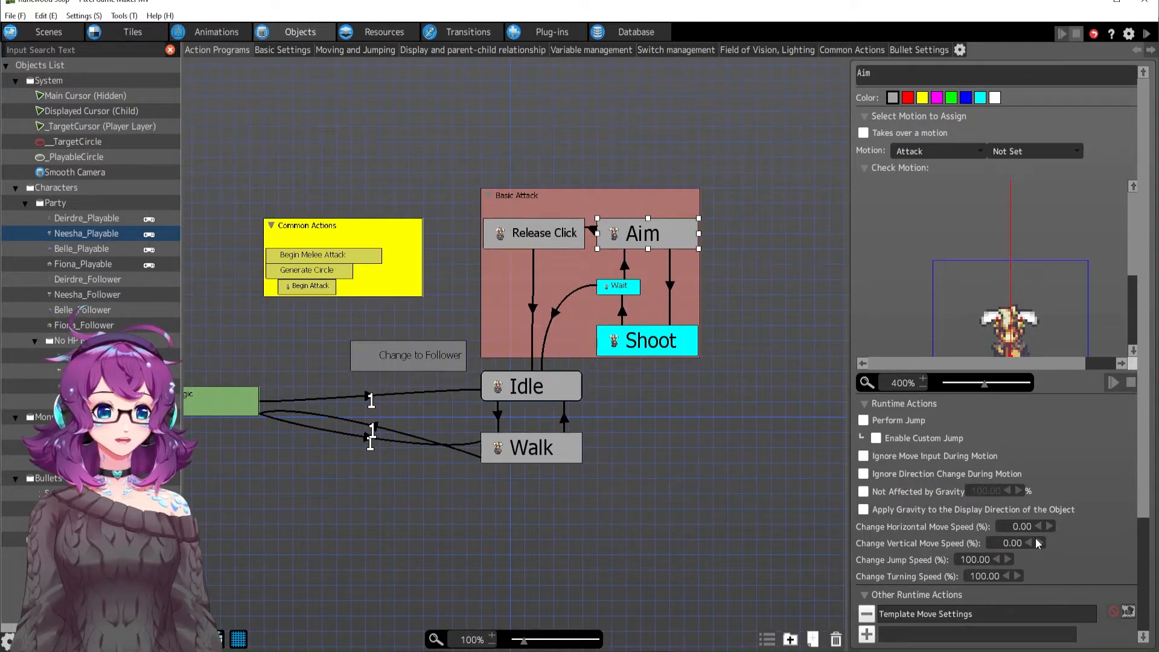
{"action": "scroll", "scroll_direction": "down", "scroll_amount": 3}
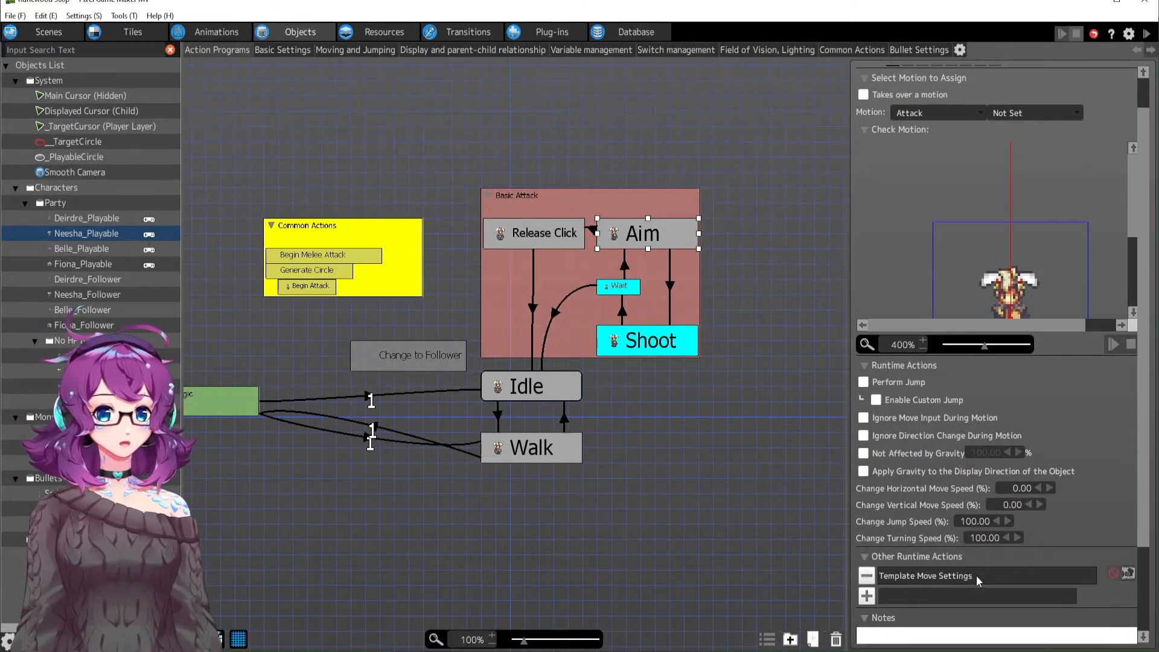
{"action": "left_click", "coordinate": [925, 575]}
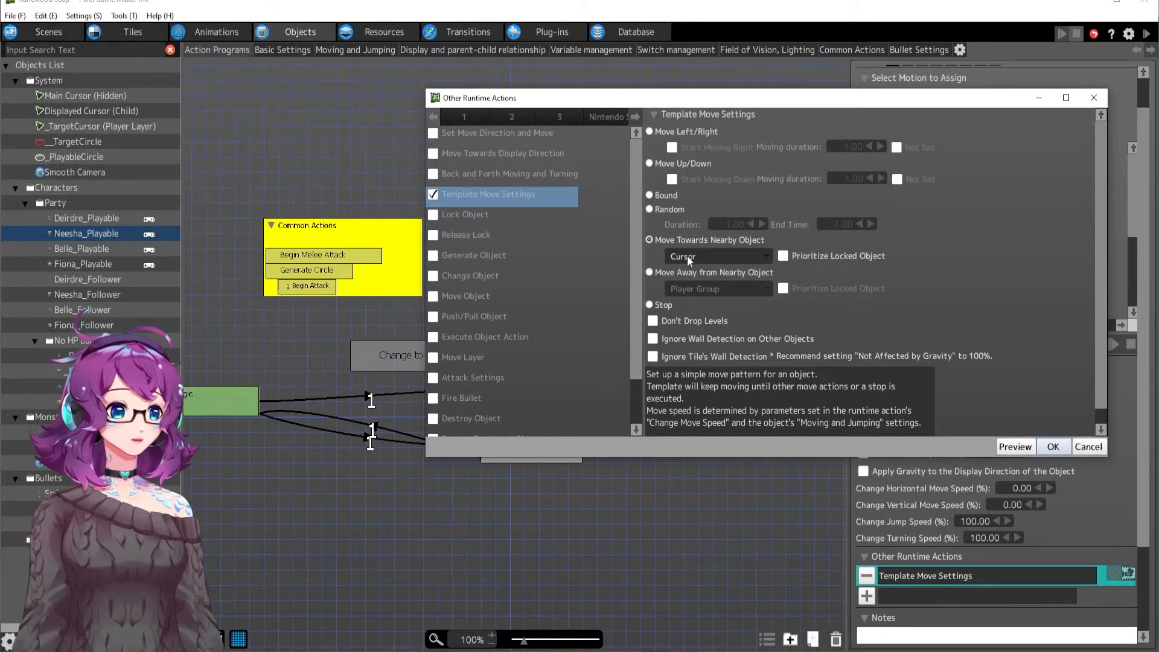
{"action": "left_click", "coordinate": [1053, 446]}
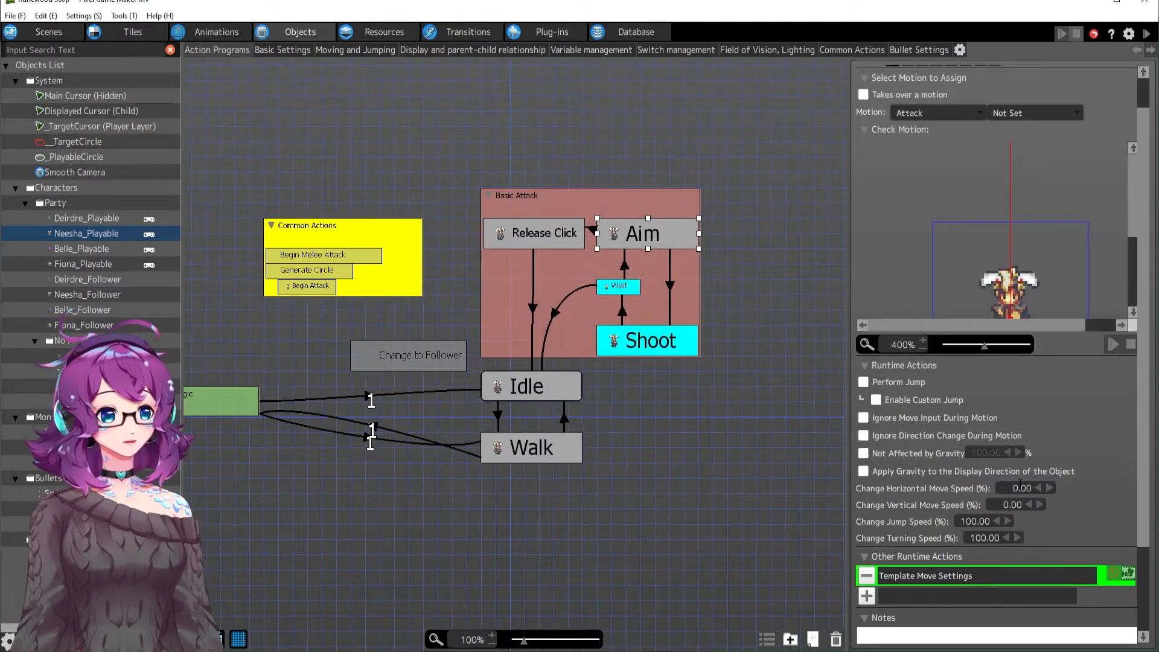
{"action": "mouse_move", "coordinate": [709, 328]}
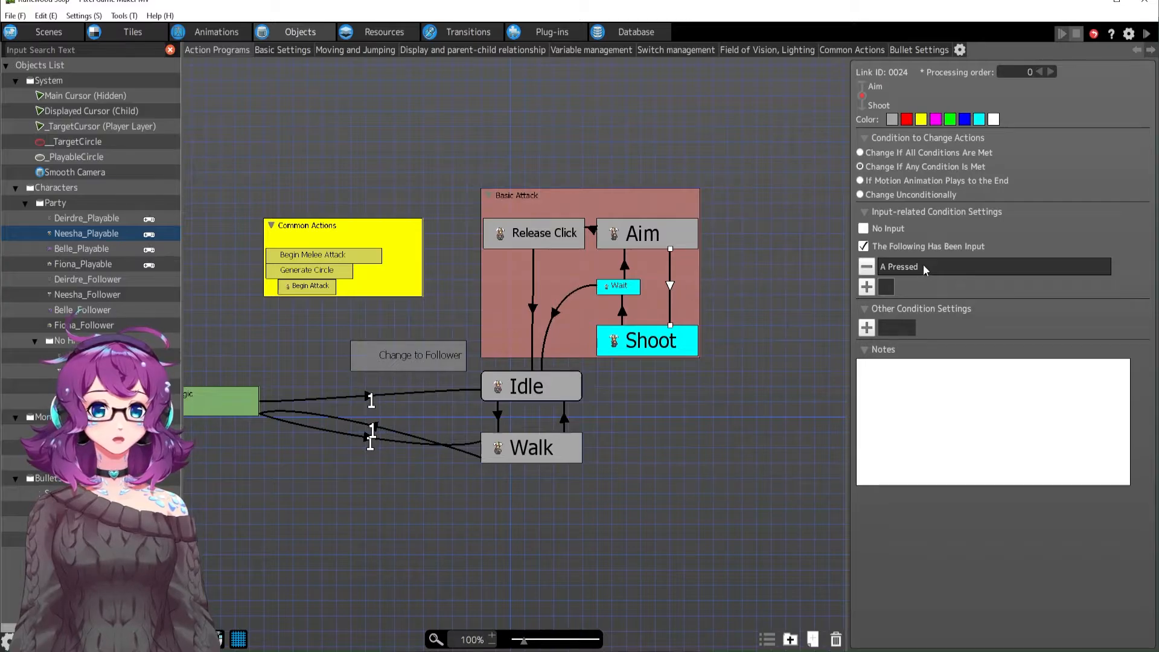
{"action": "left_click", "coordinate": [898, 266]}
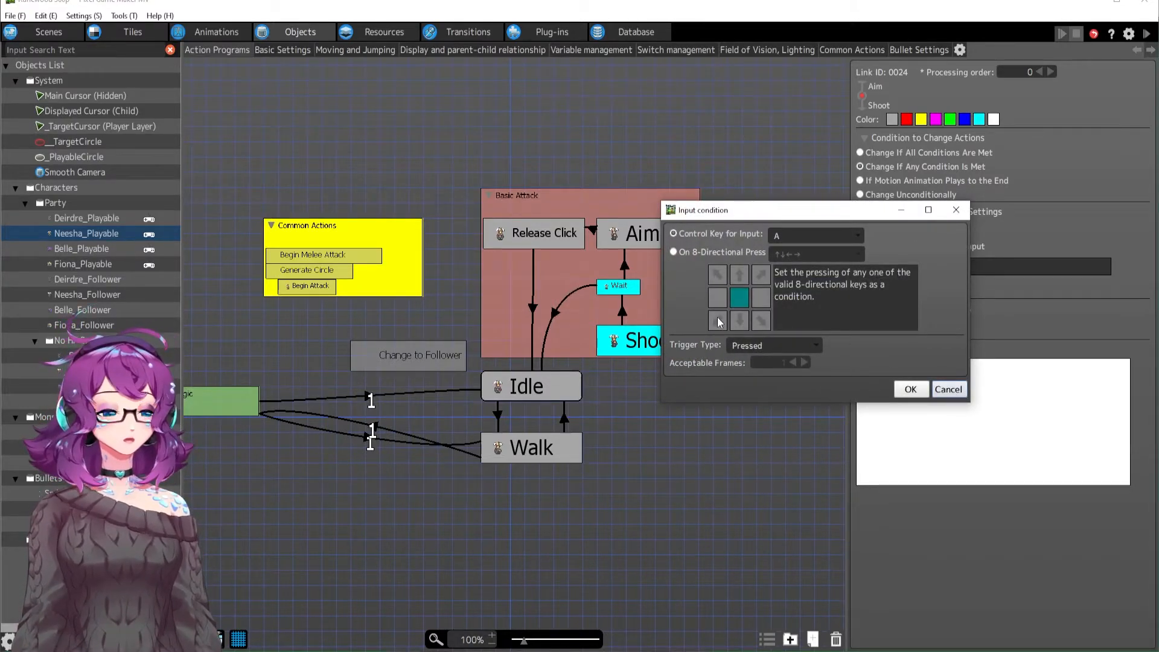
{"action": "left_click", "coordinate": [910, 389]}
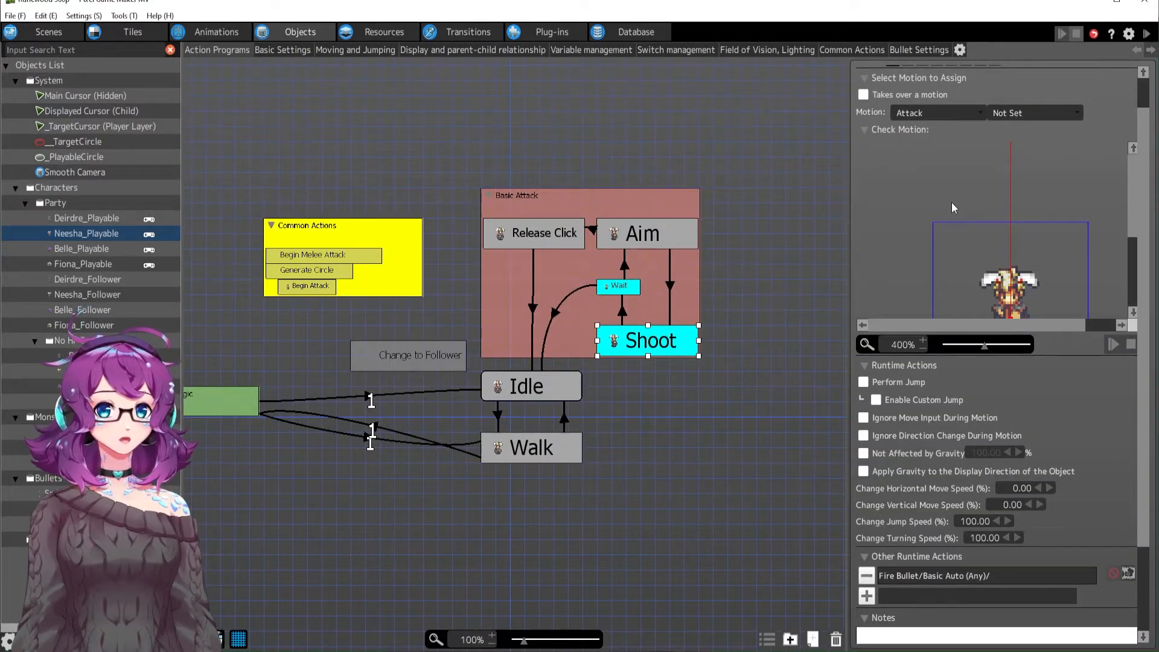
{"action": "left_click", "coordinate": [982, 575]}
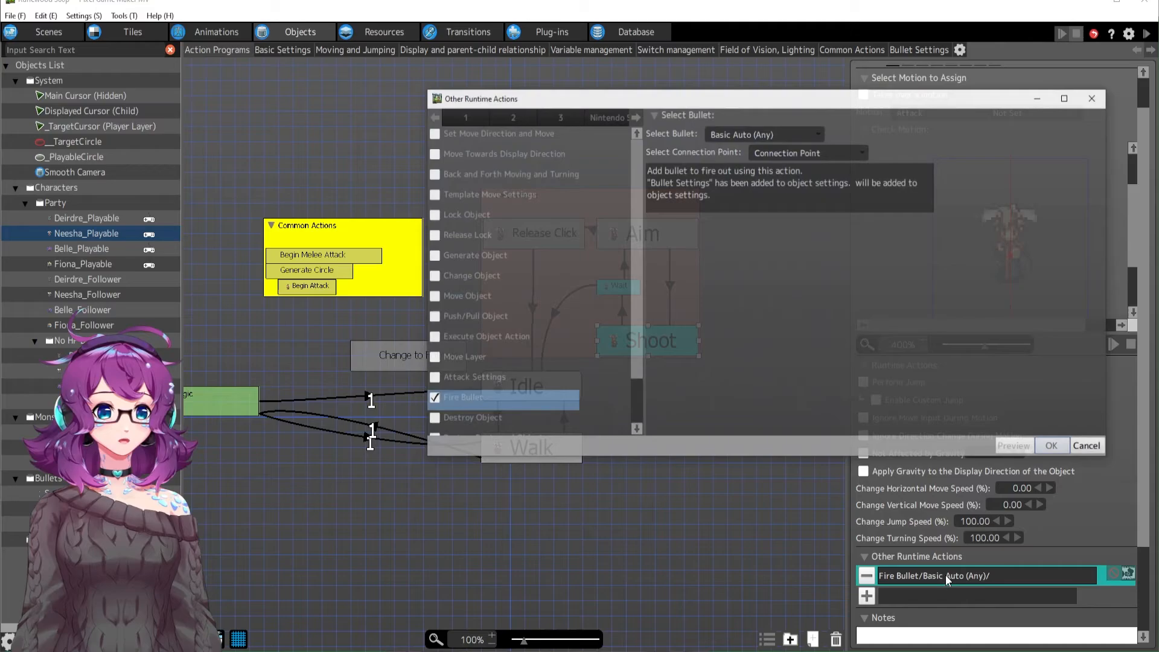
{"action": "left_click", "coordinate": [1050, 445]}
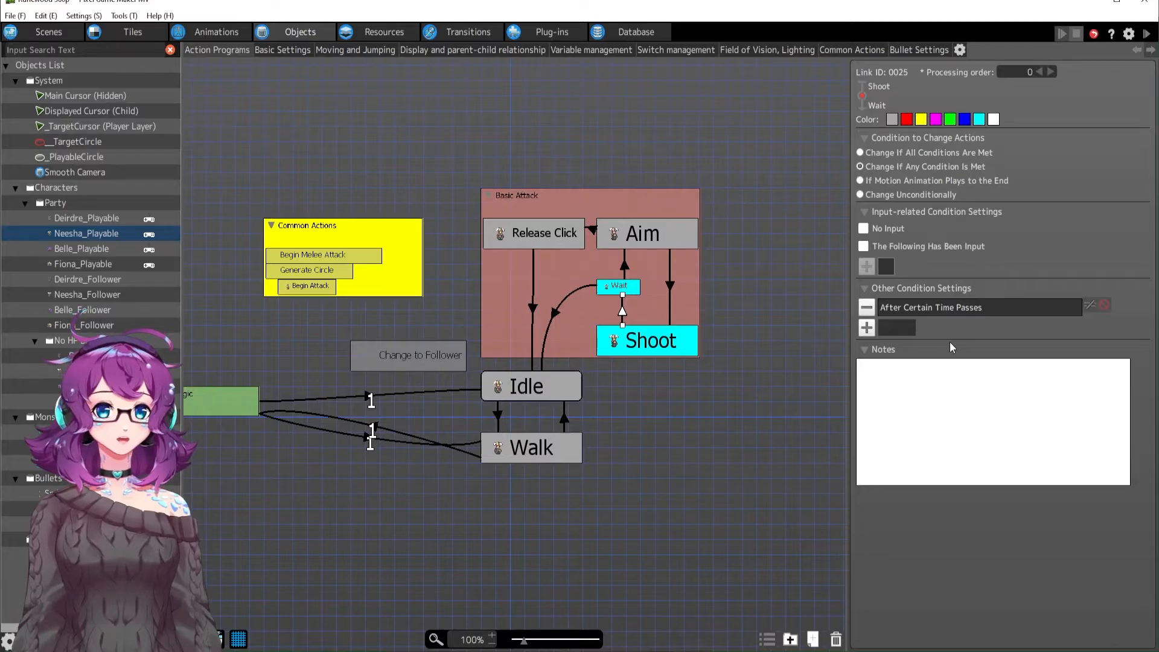
{"action": "left_click", "coordinate": [1090, 304]}
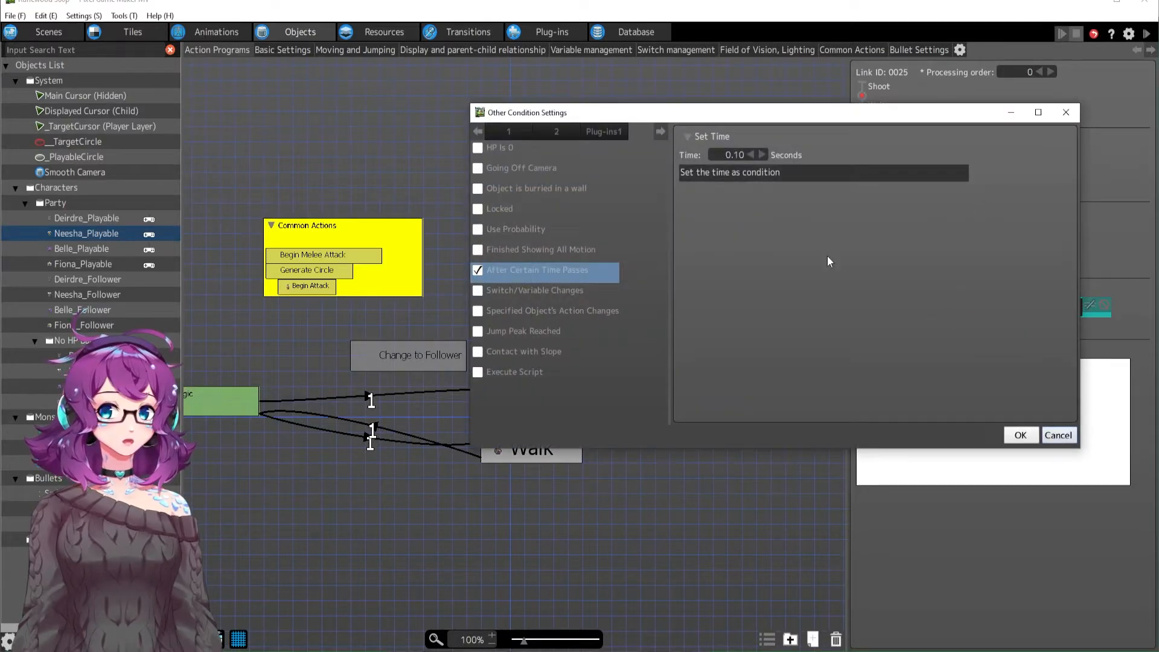
{"action": "left_click", "coordinate": [1019, 434]}
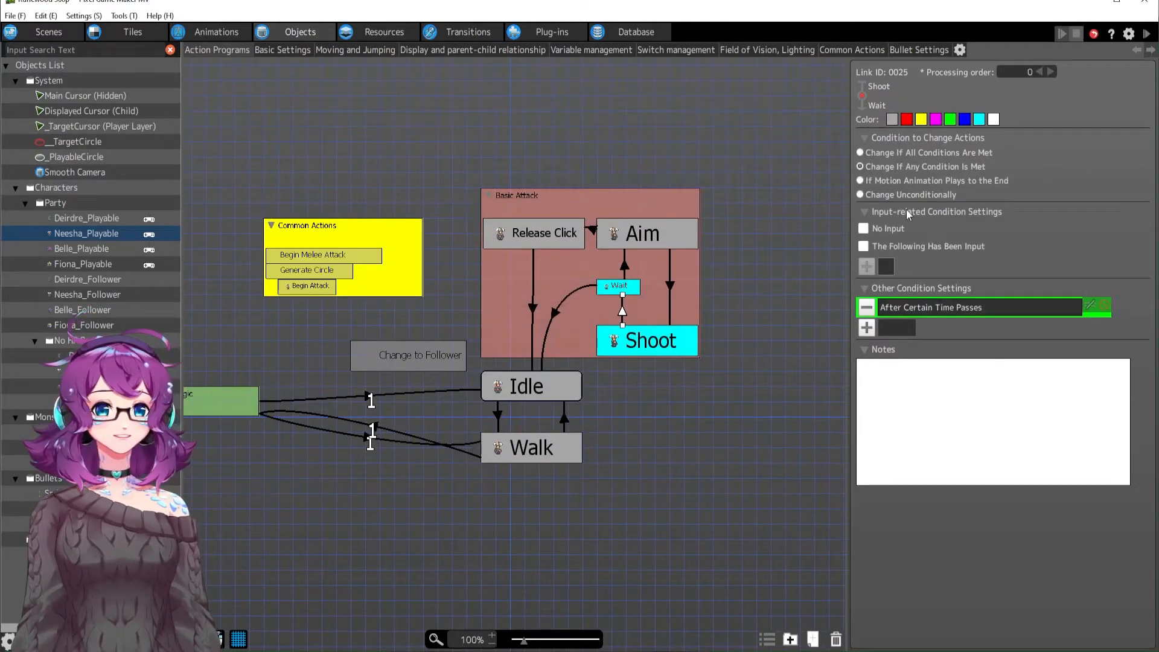
{"action": "left_click", "coordinate": [860, 180]}
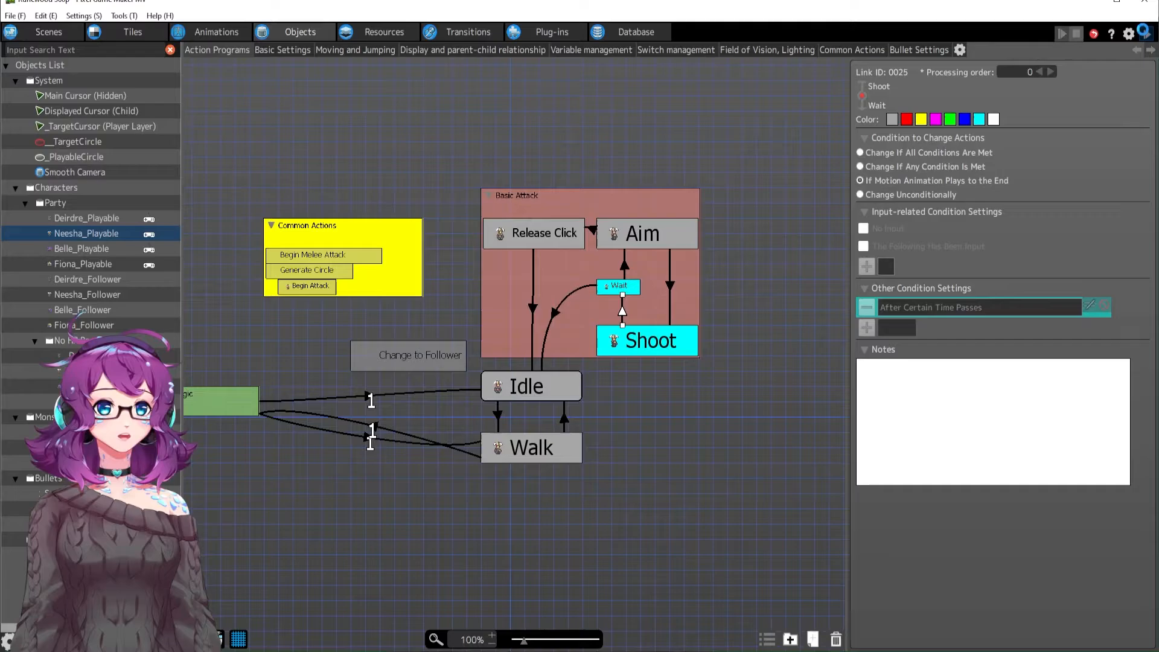
{"action": "left_click", "coordinate": [1061, 32]}
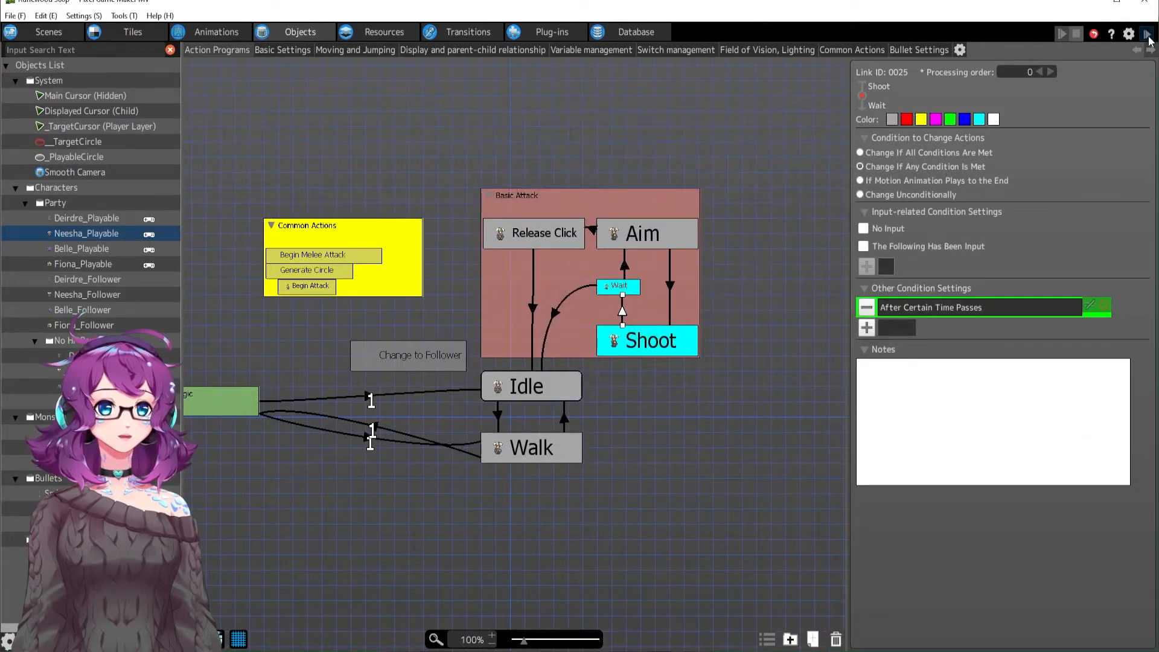
{"action": "left_click", "coordinate": [1062, 32]}
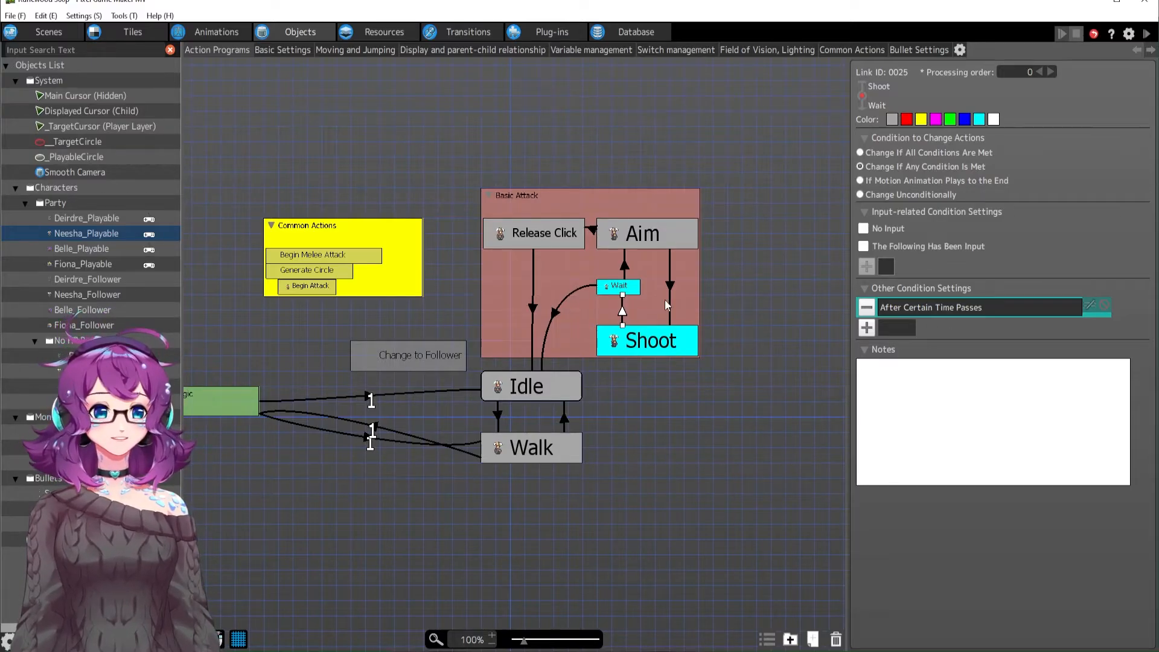
{"action": "left_click", "coordinate": [618, 286]}
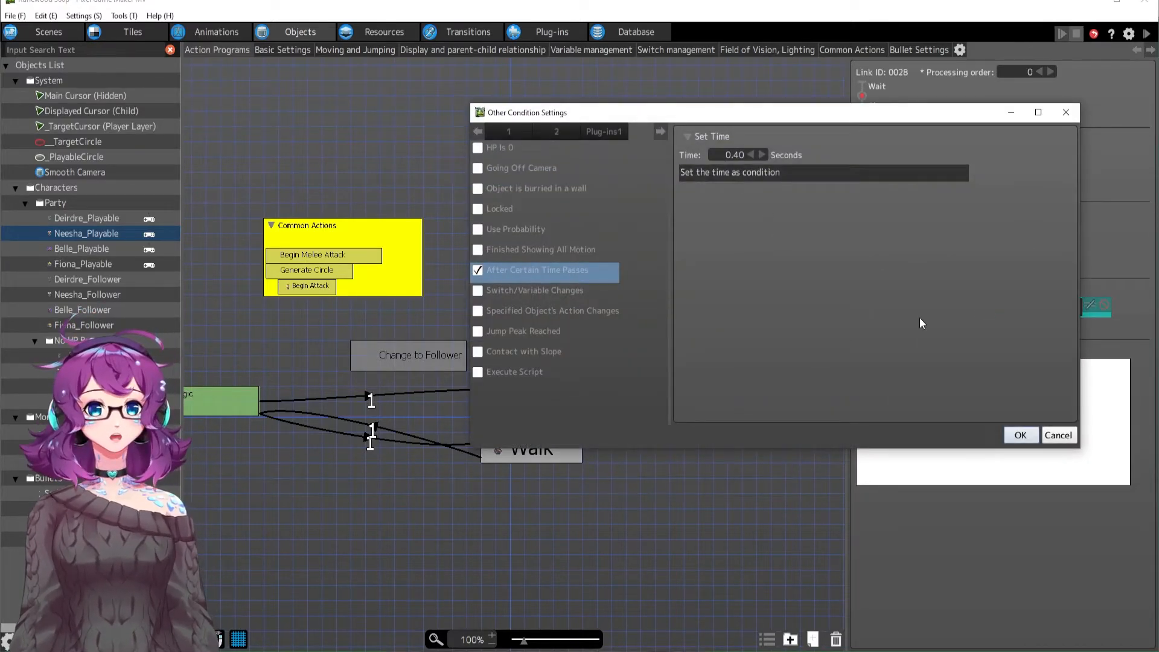
{"action": "left_click", "coordinate": [1019, 434]}
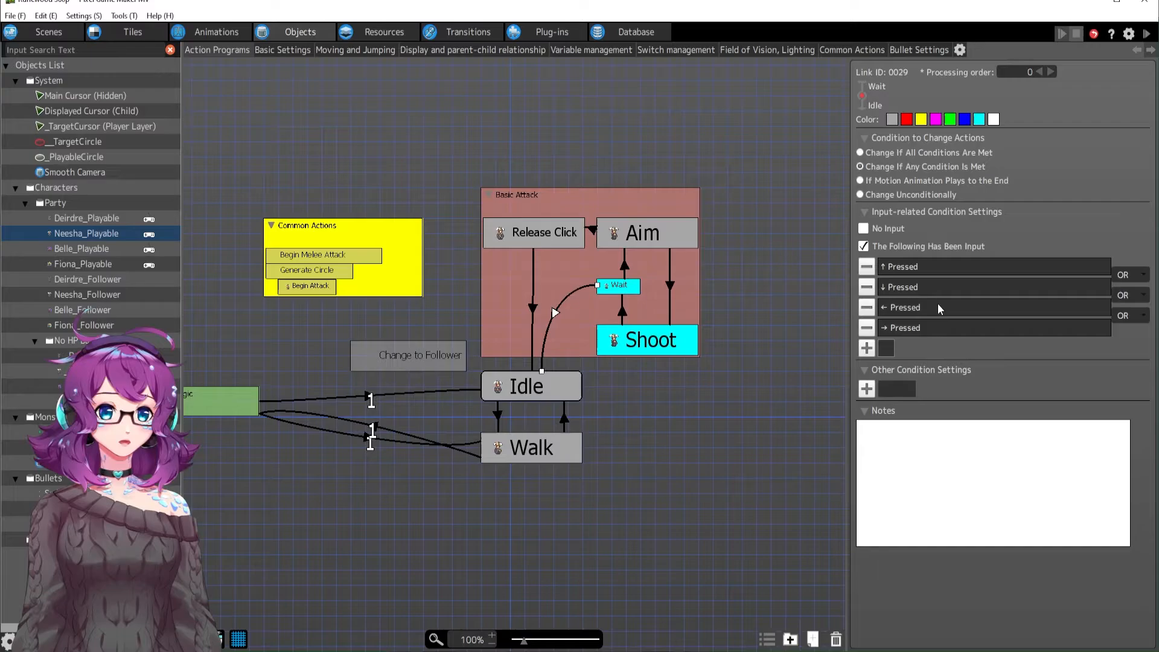
{"action": "mouse_move", "coordinate": [941, 265]}
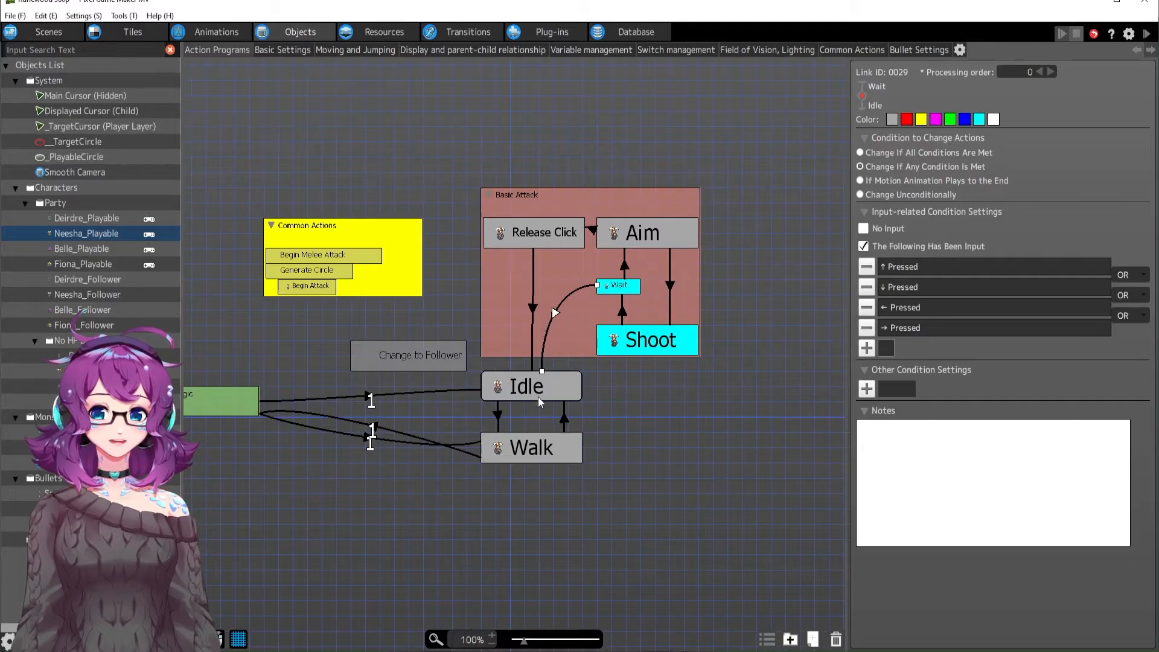
{"action": "mouse_move", "coordinate": [579, 319]}
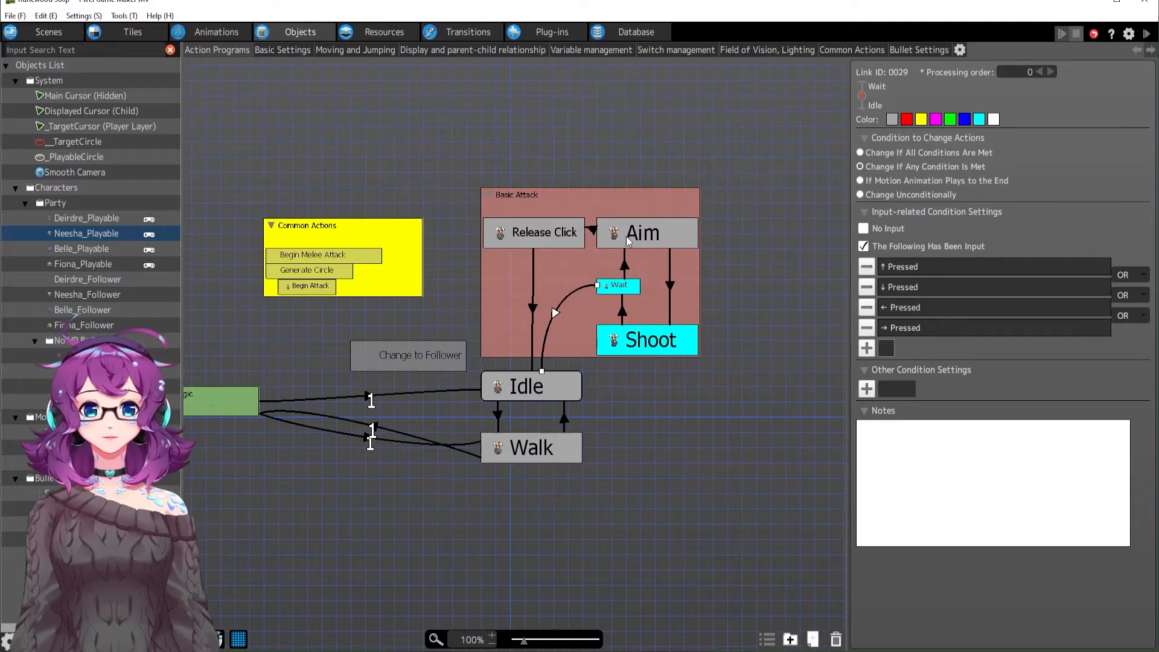
{"action": "left_click", "coordinate": [642, 233]}
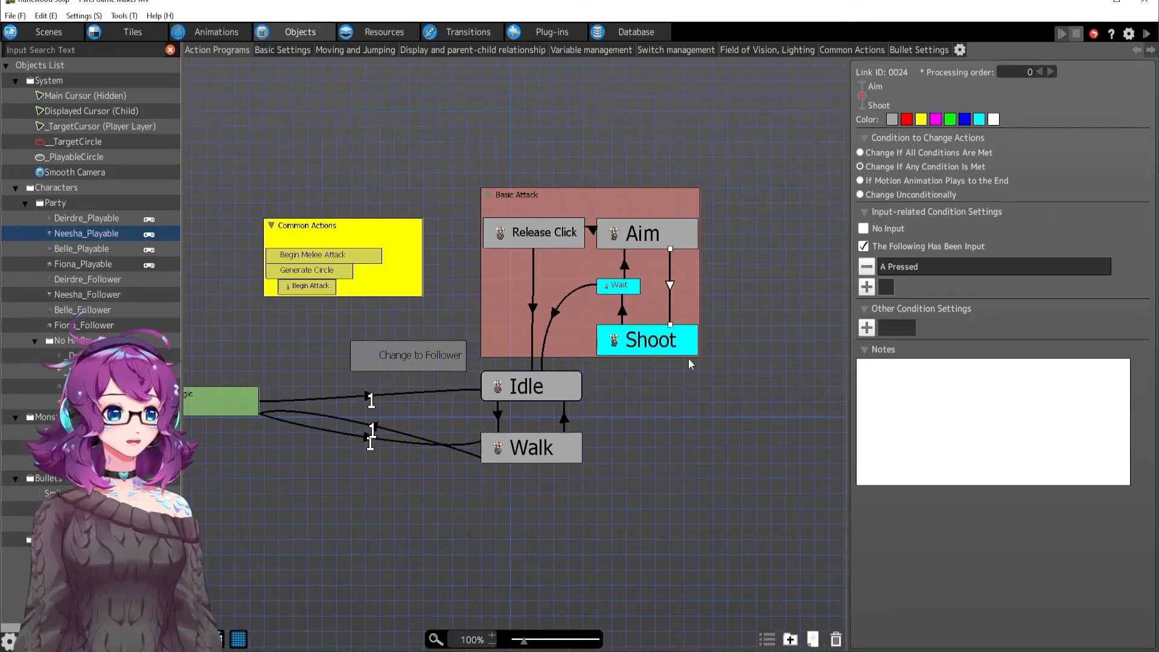
{"action": "left_click", "coordinate": [618, 286]}
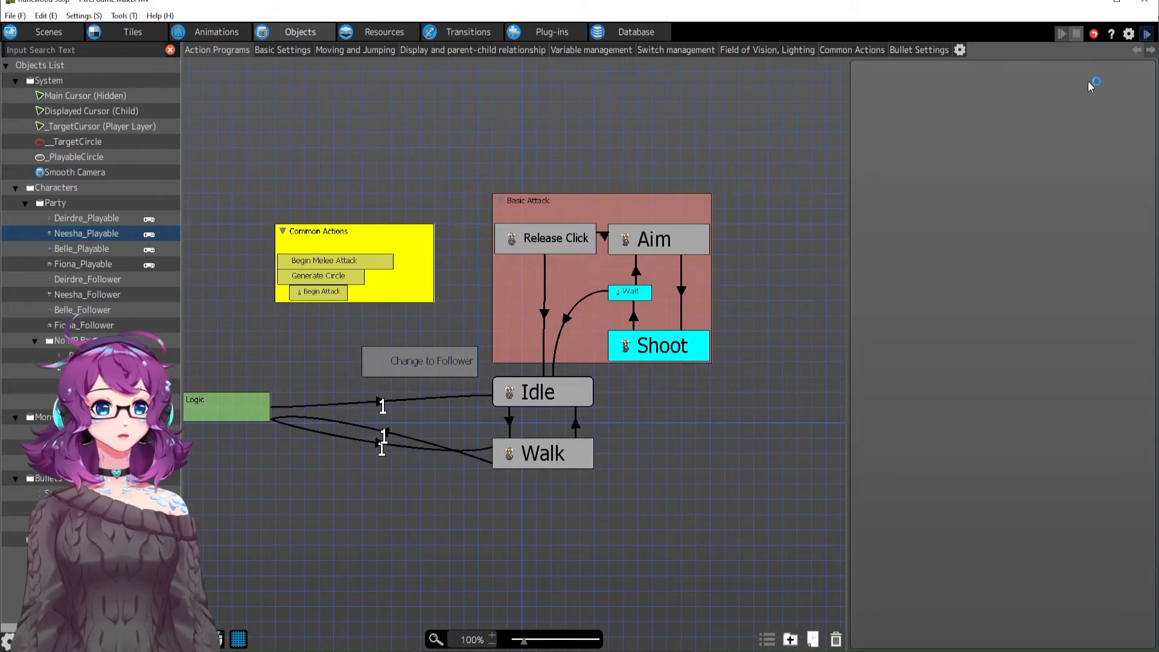
{"action": "left_click", "coordinate": [1060, 34]}
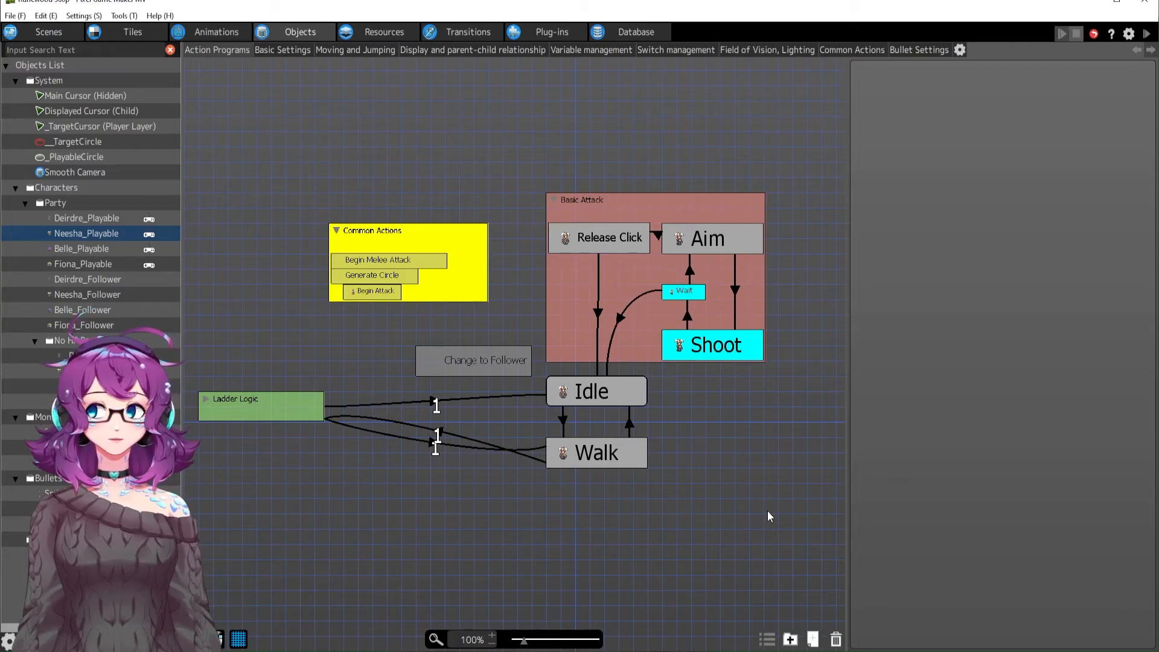
{"action": "mouse_move", "coordinate": [728, 505]}
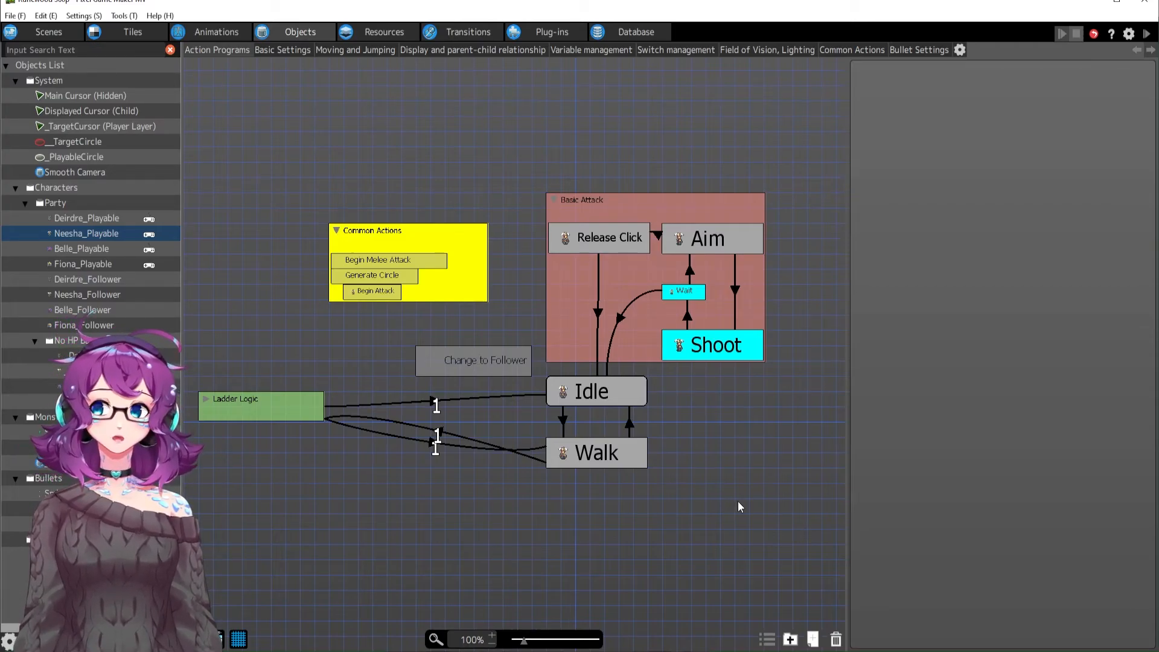
{"action": "mouse_move", "coordinate": [695, 501]}
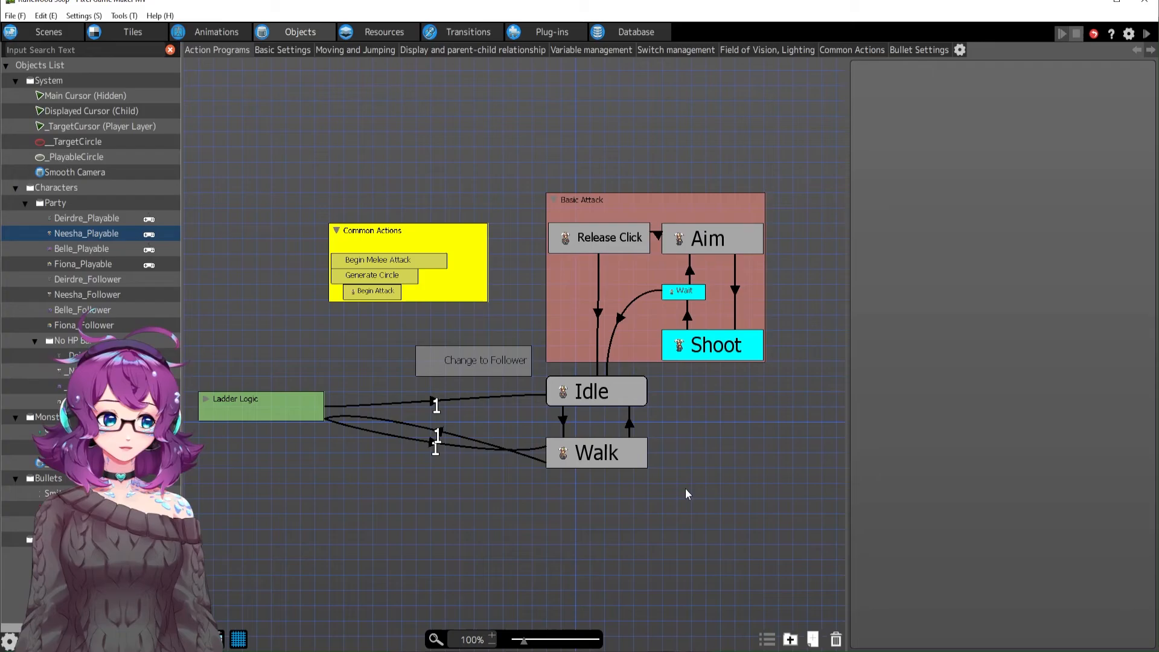
{"action": "mouse_move", "coordinate": [673, 487]}
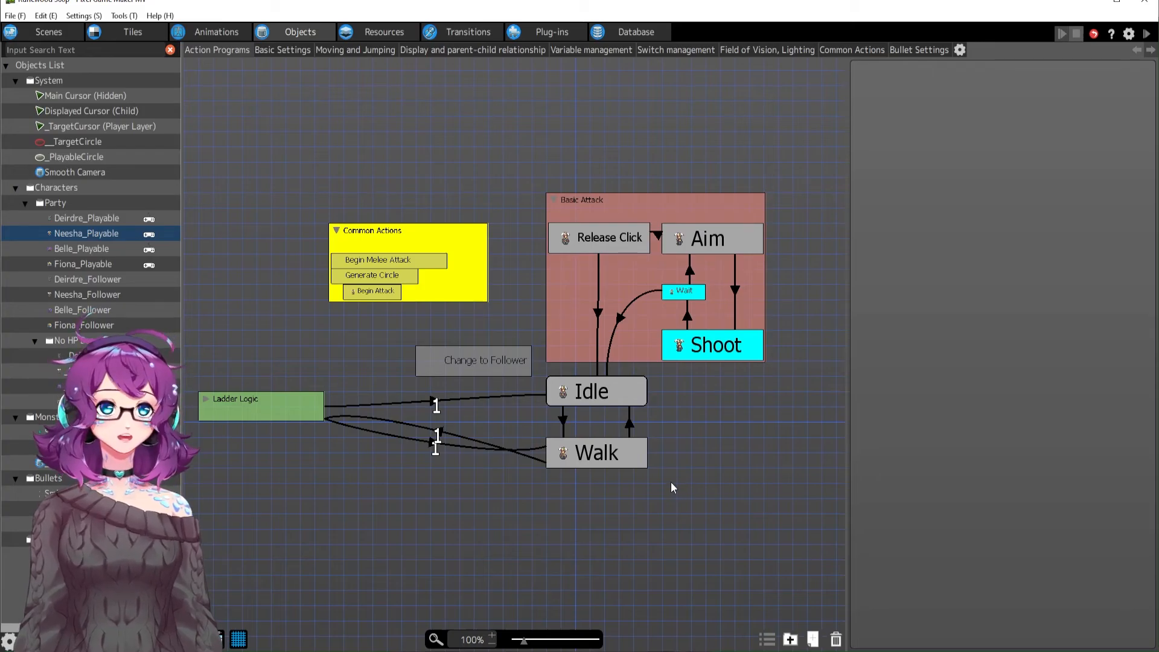
{"action": "mouse_move", "coordinate": [698, 540]}
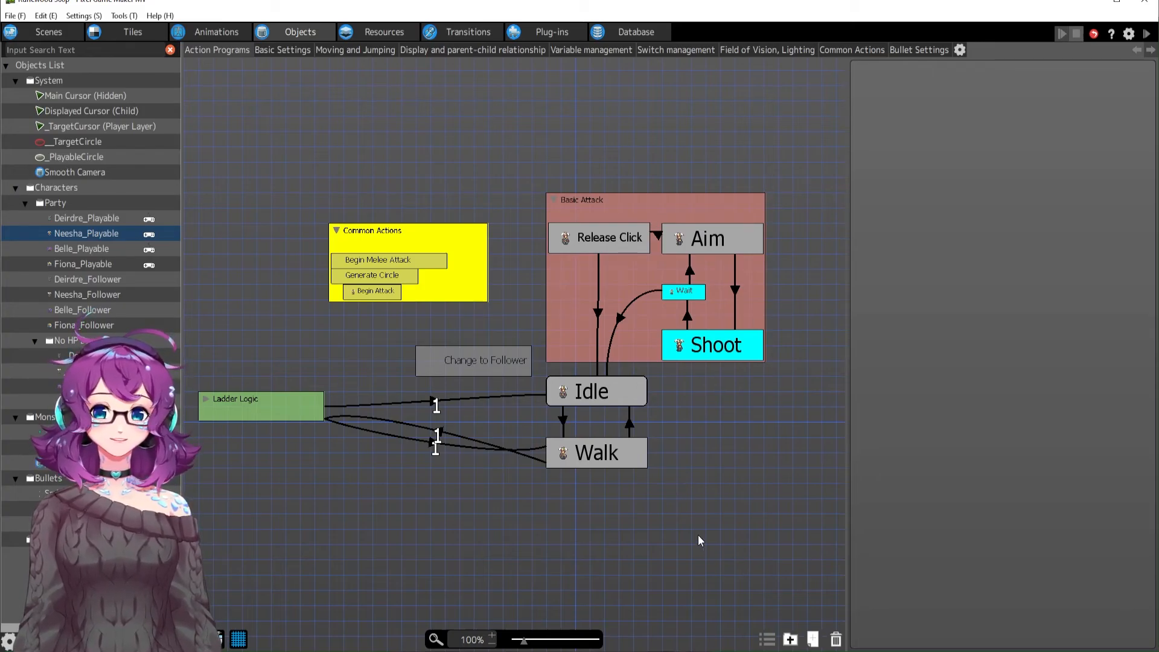